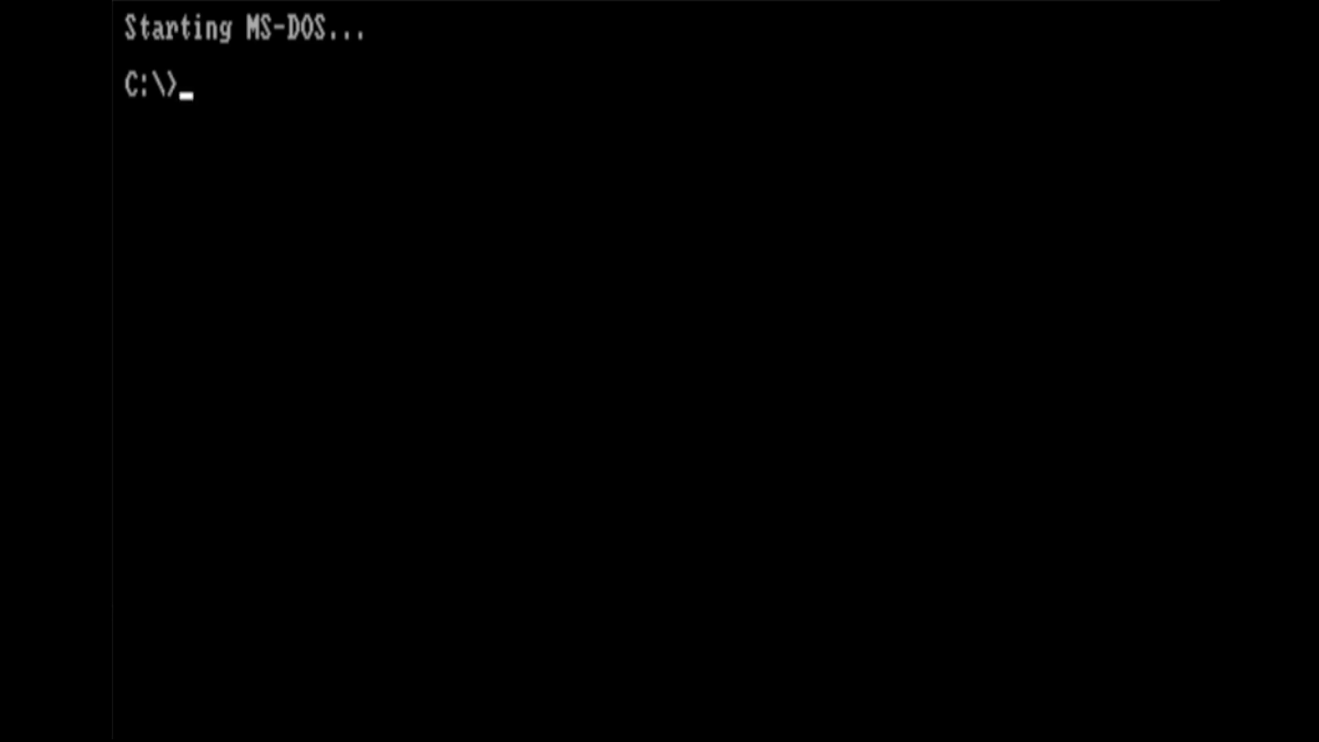
# List the C:\ root, enter DOS and list its 125 files, then return to C:\.
pyautogui.write('dir')
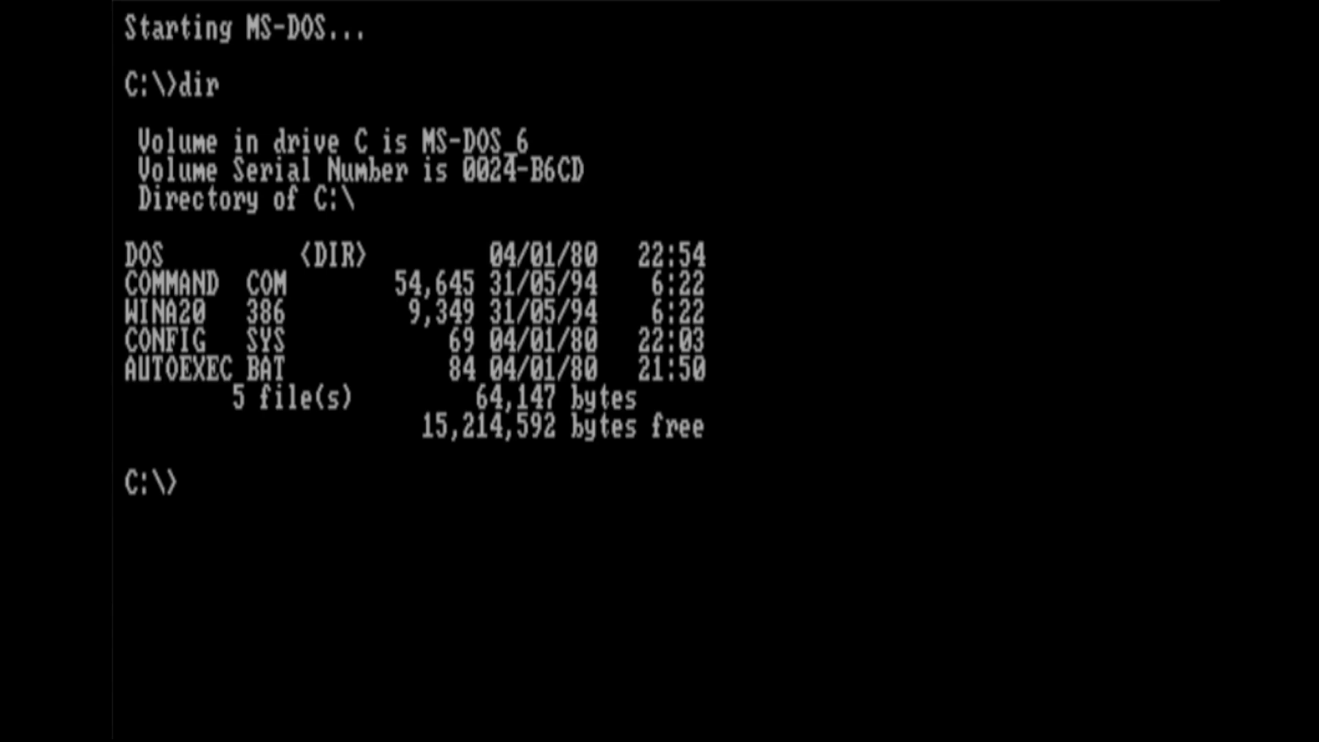
pyautogui.write('cd')
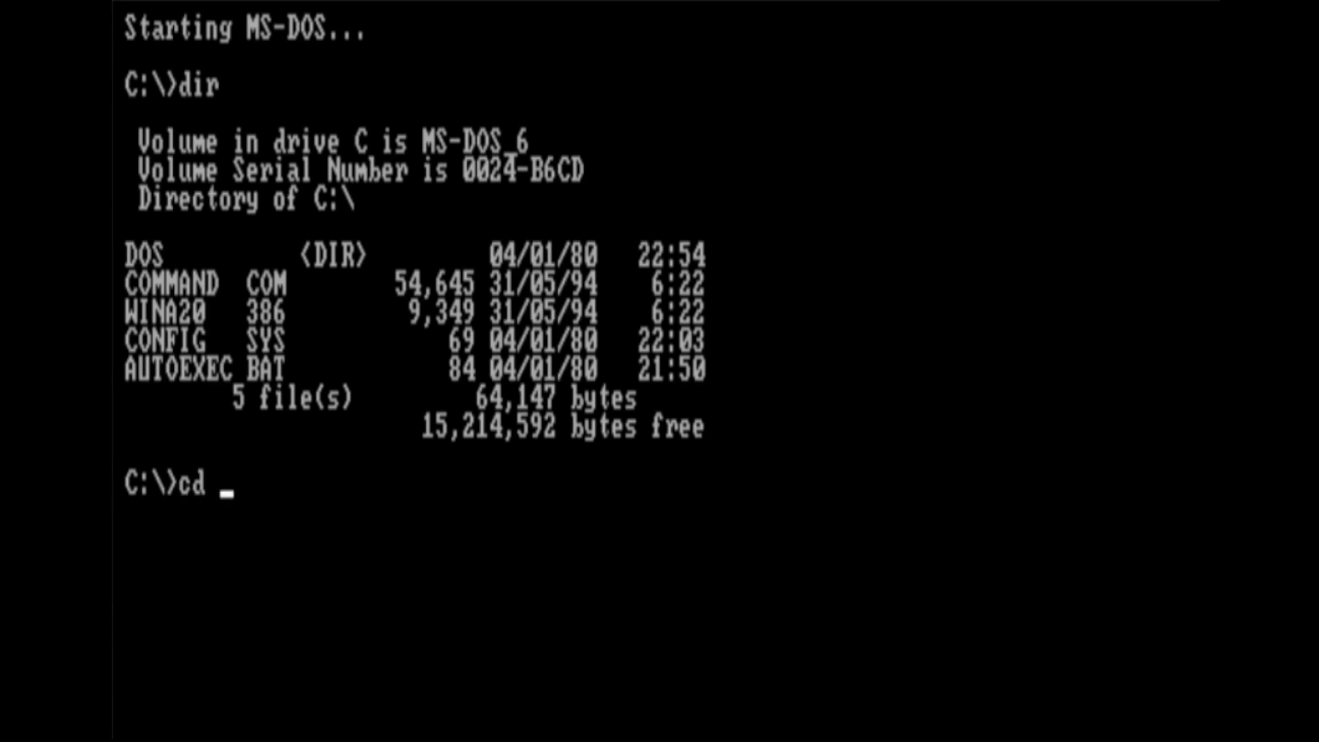
pyautogui.write('dos')
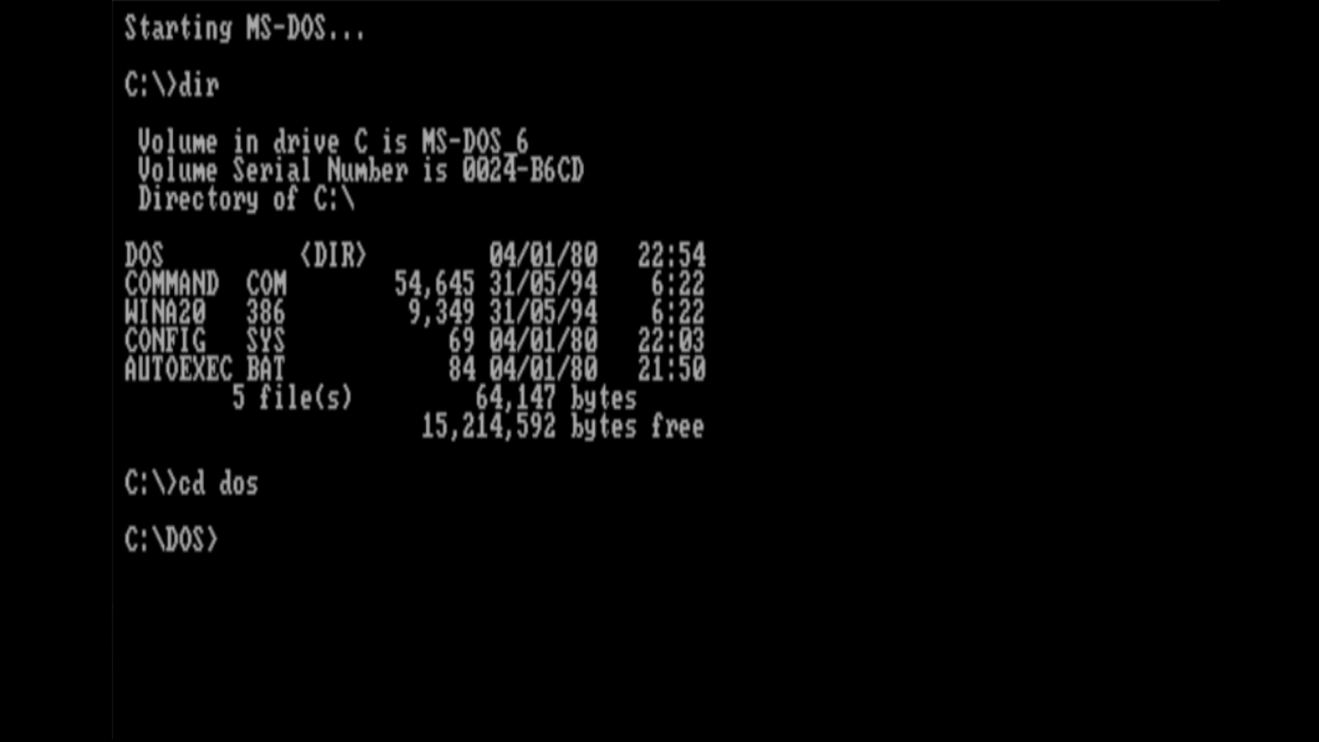
pyautogui.write('dir')
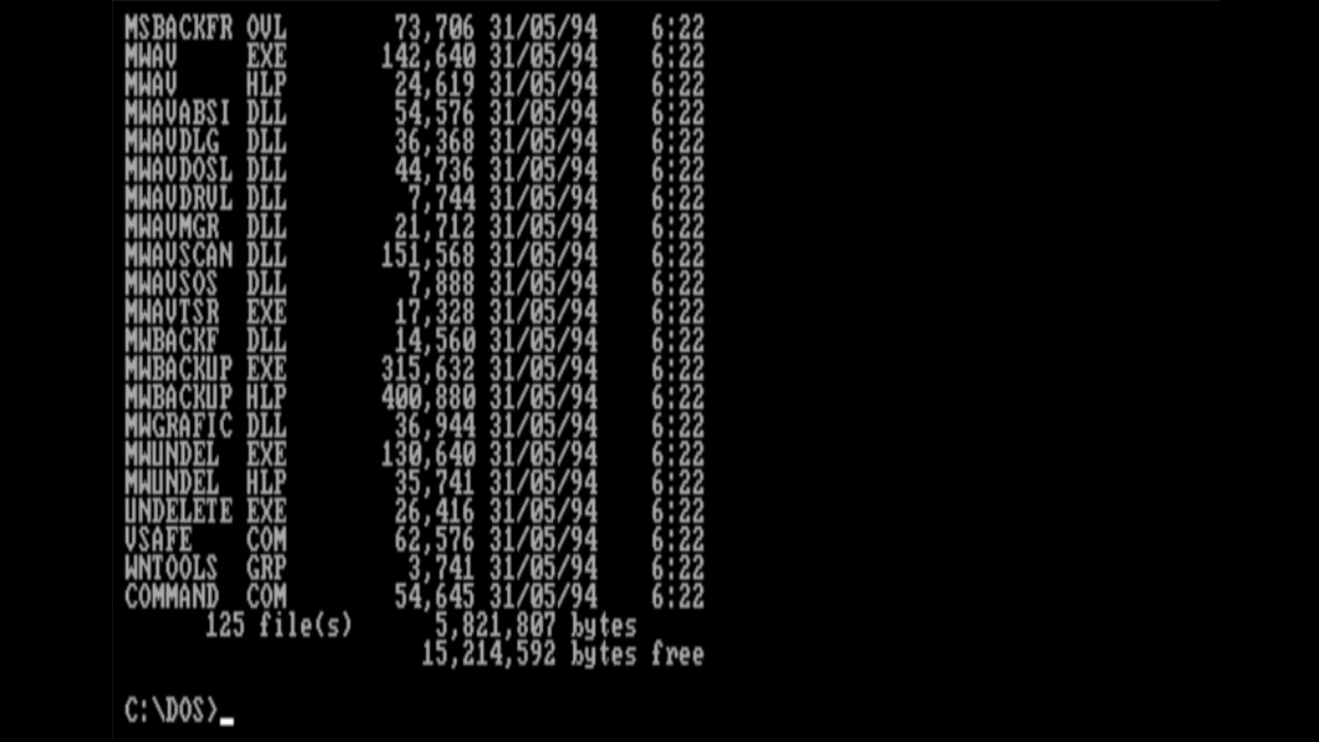
pyautogui.write('cd')
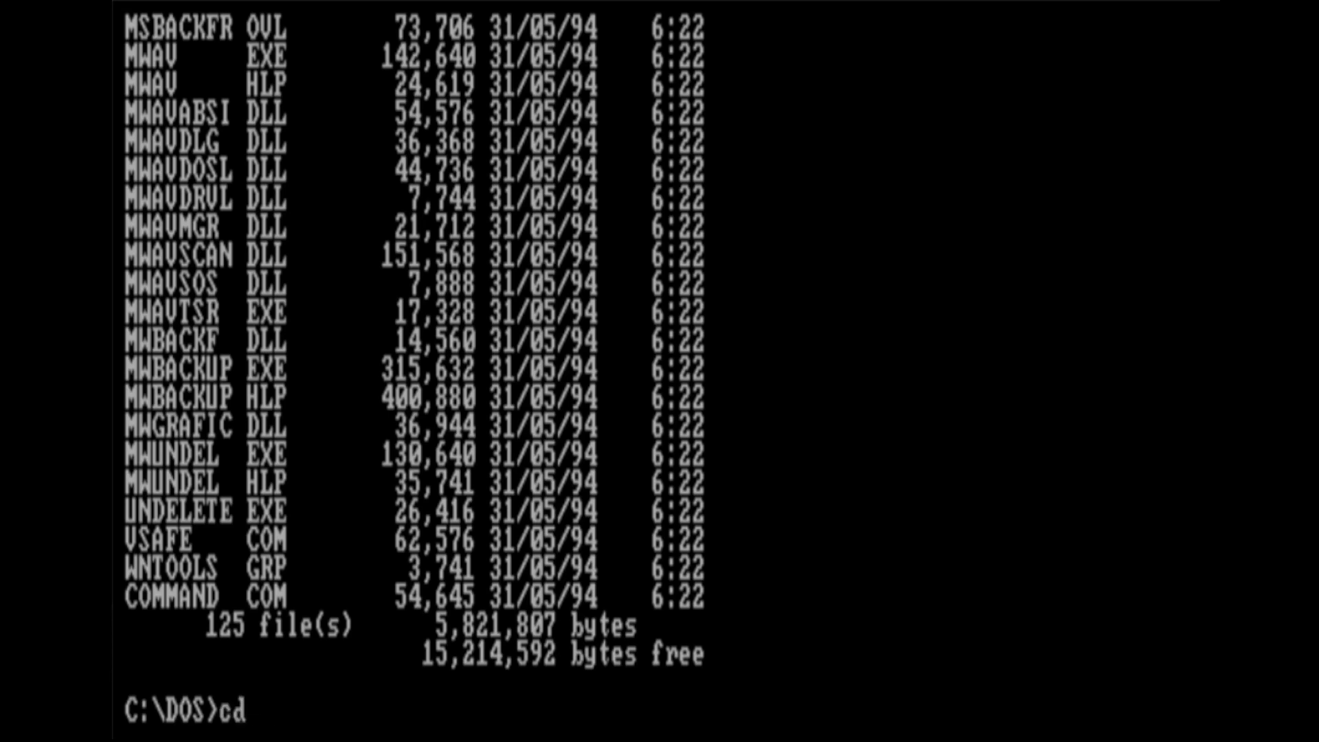
pyautogui.write('..')
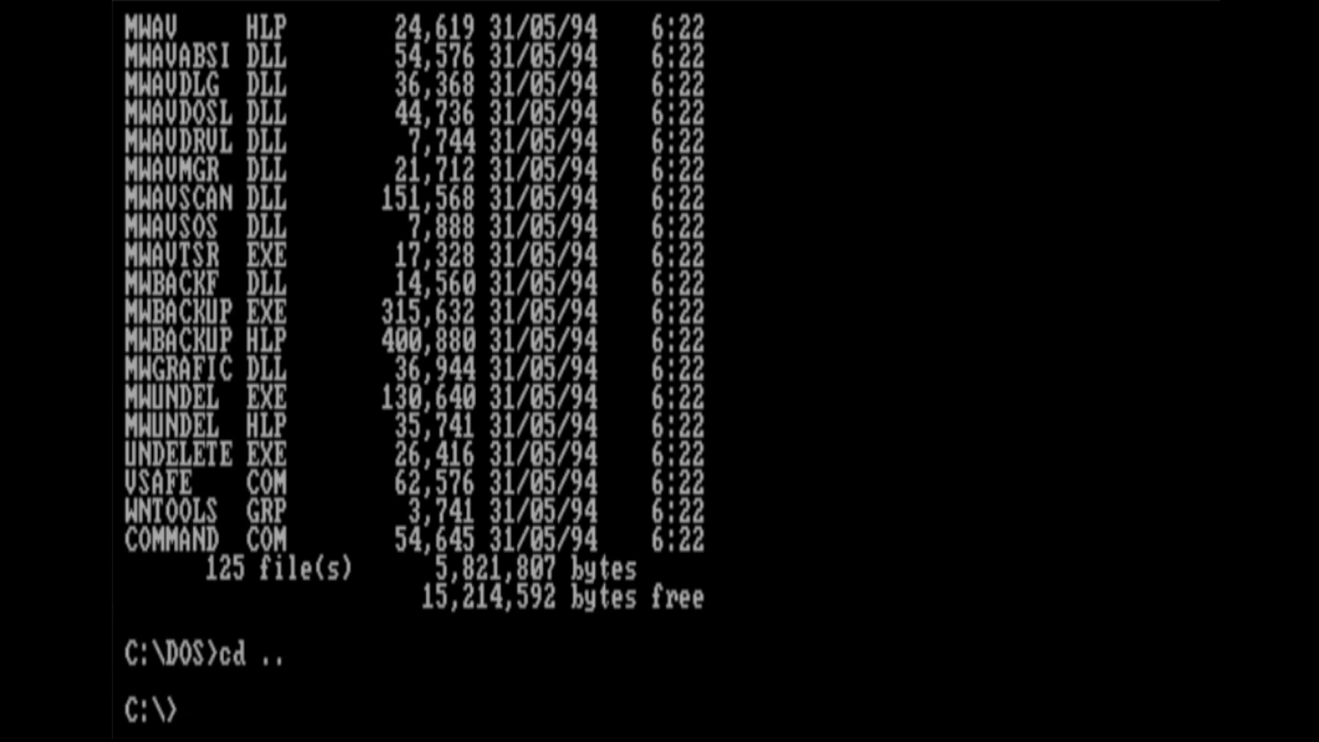
# Run edit autoexec.bat and place the cursor near the PATH line for editing.
pyautogui.write('dit')
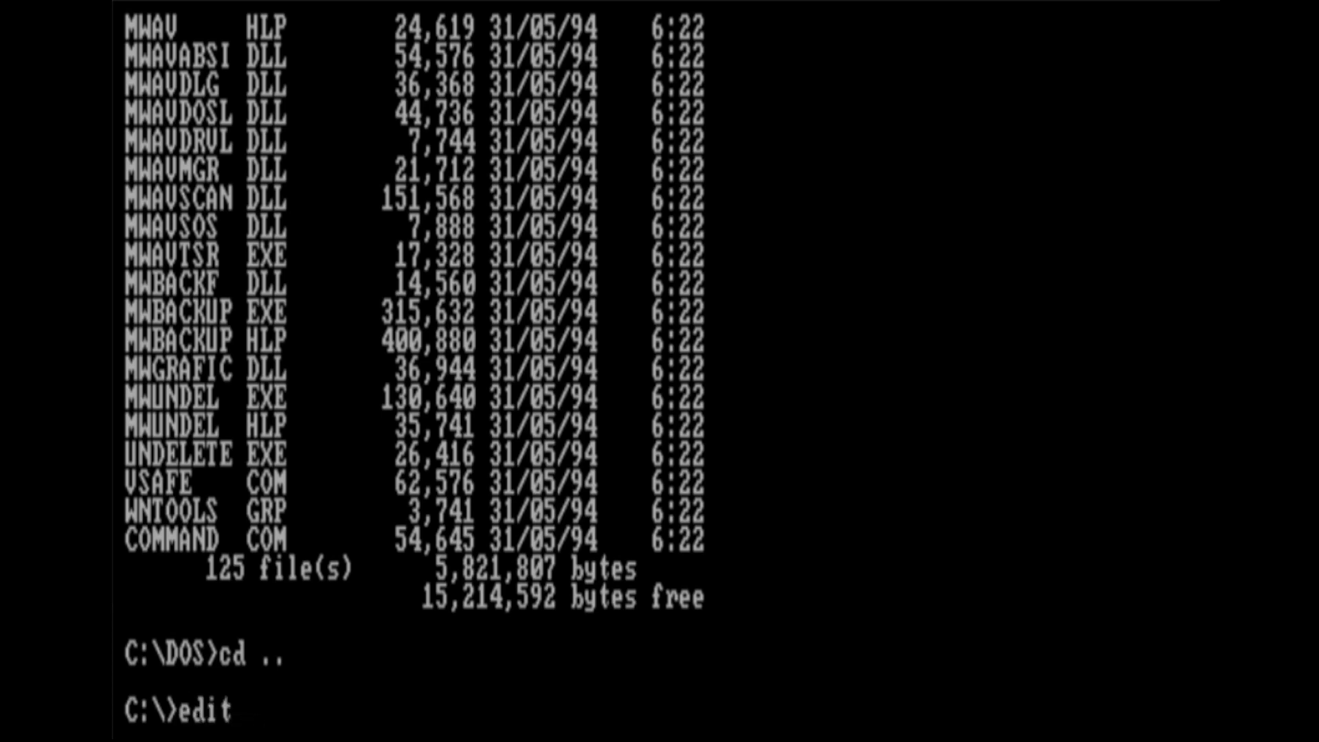
pyautogui.write('autoex')
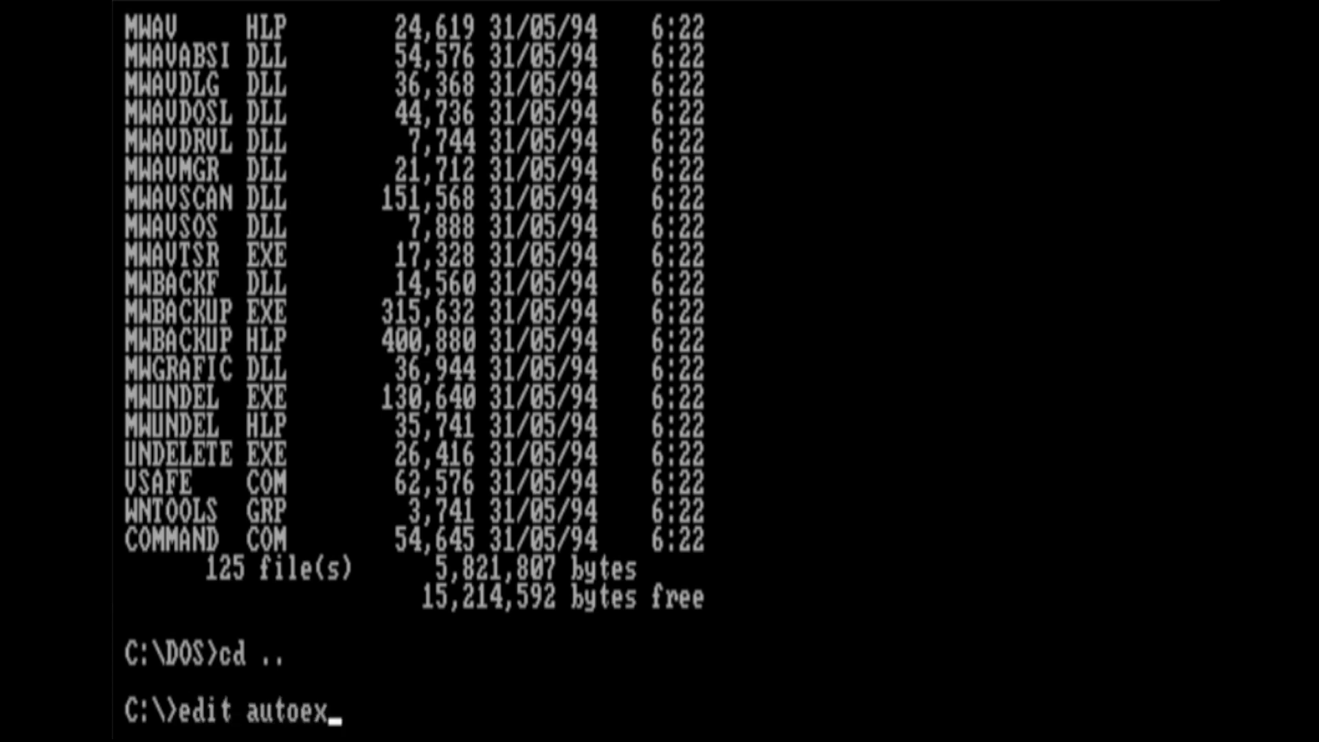
pyautogui.write('ec.bat')
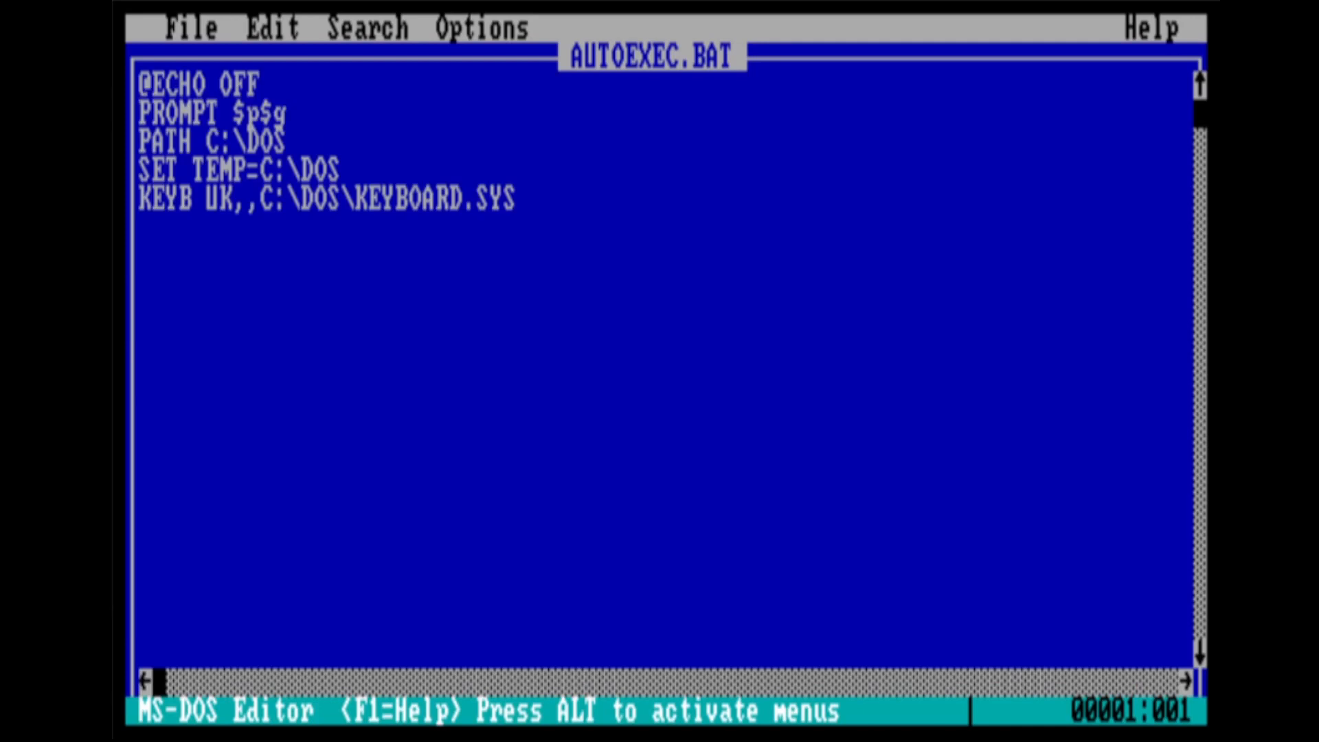
pyautogui.click(211, 139)
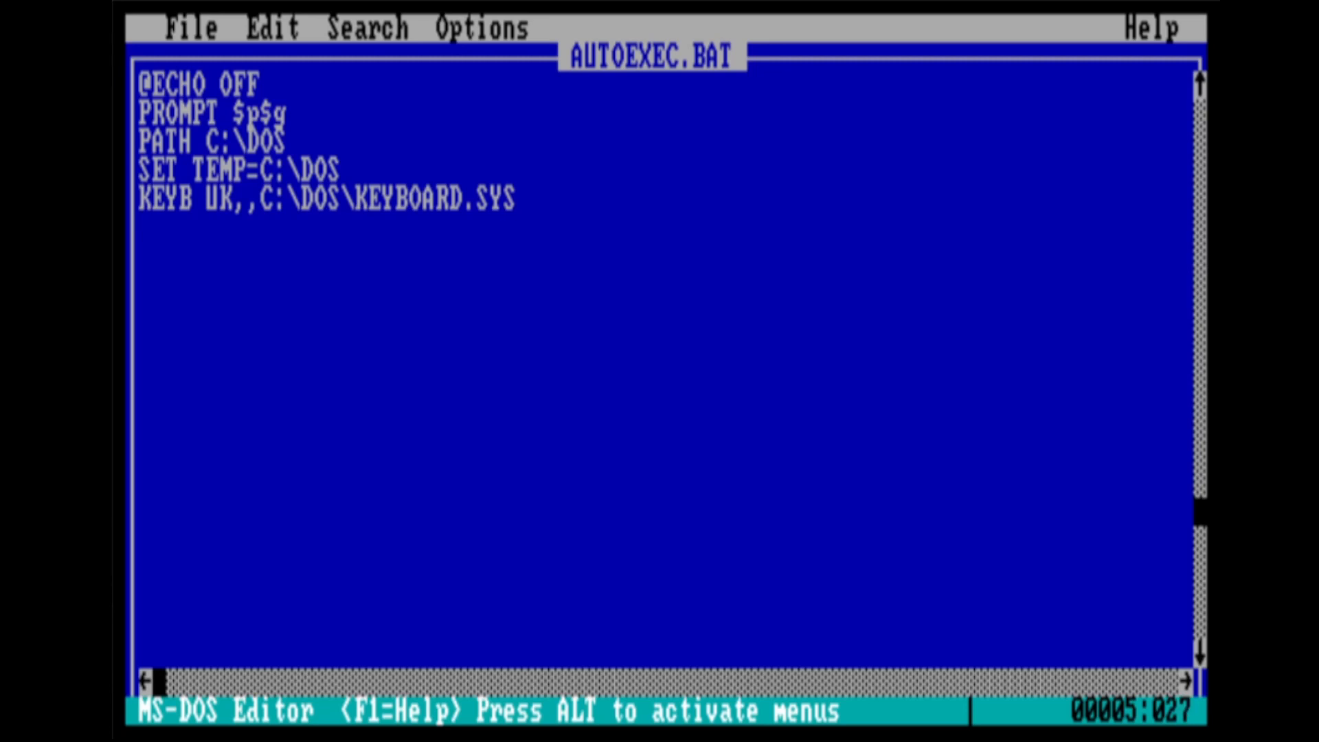
pyautogui.click(348, 199)
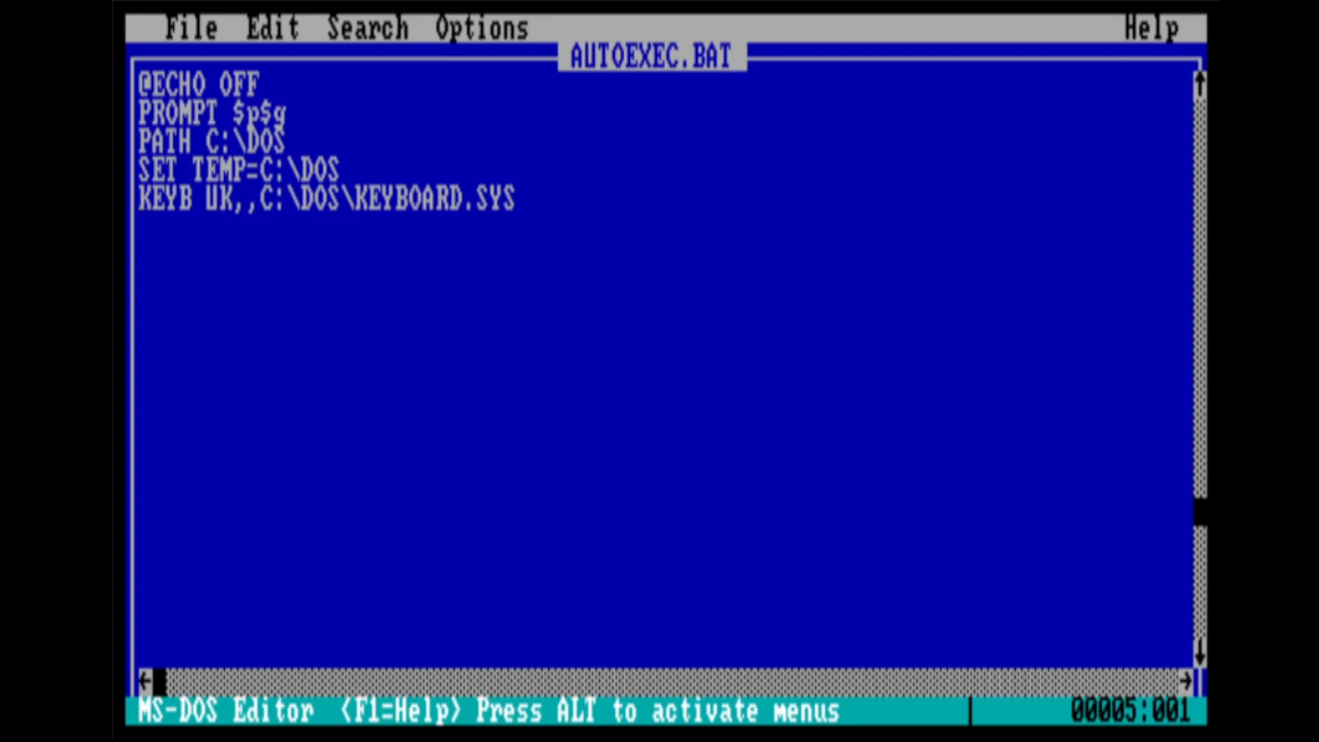
pyautogui.press('enter')
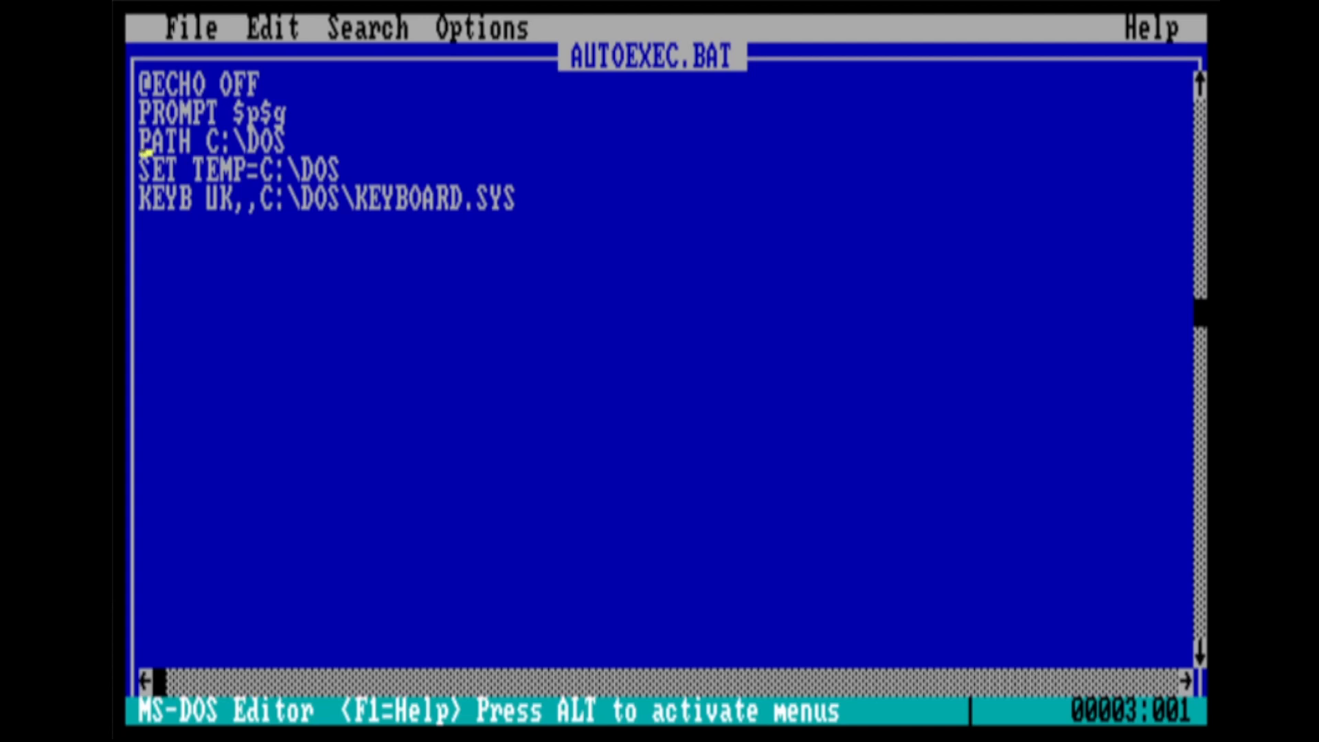
pyautogui.moveTo(143, 139); pyautogui.dragTo(295, 139)
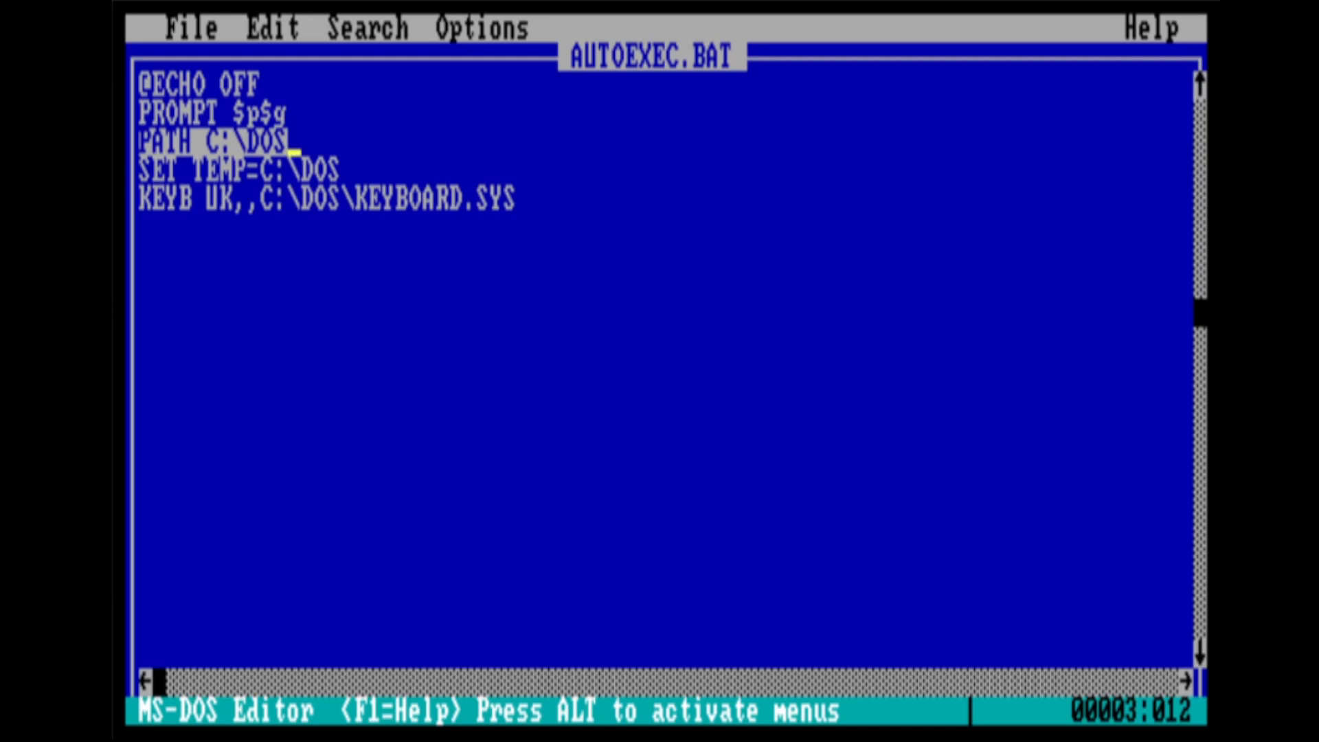
pyautogui.click(271, 28)
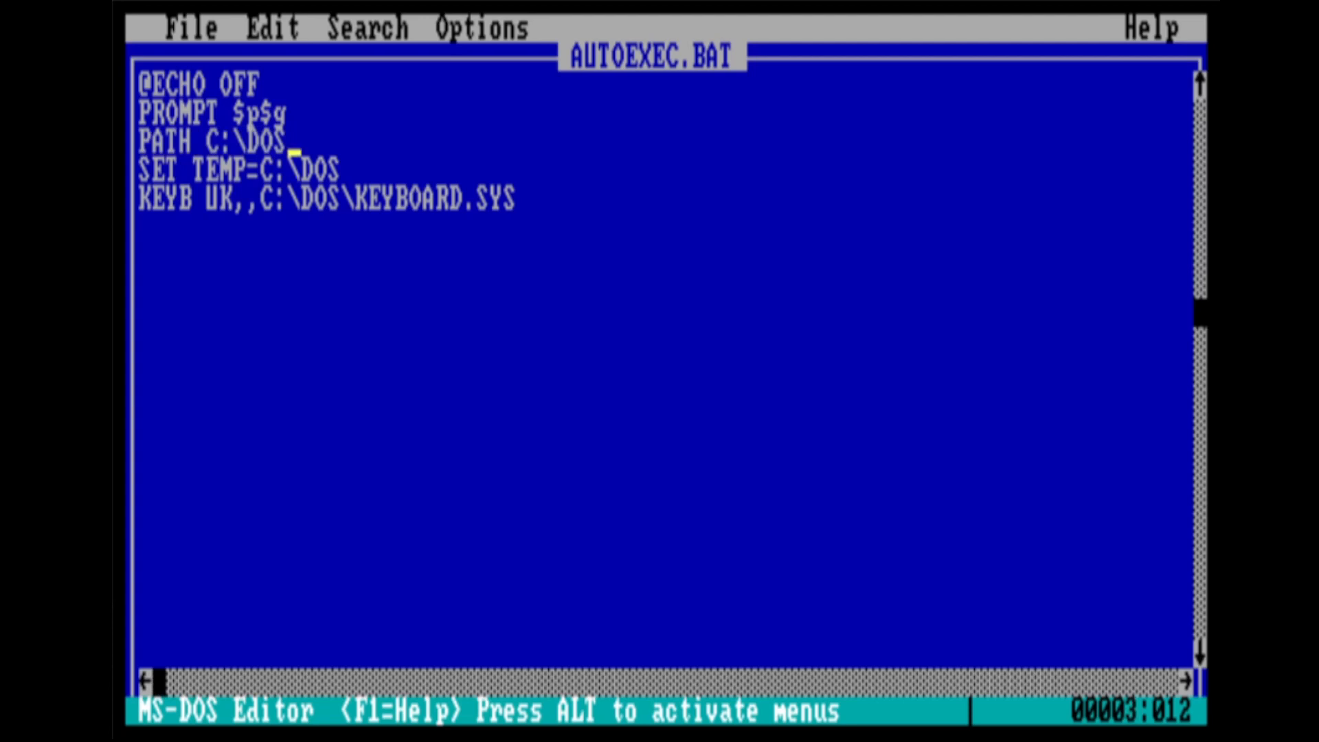
pyautogui.click(271, 27)
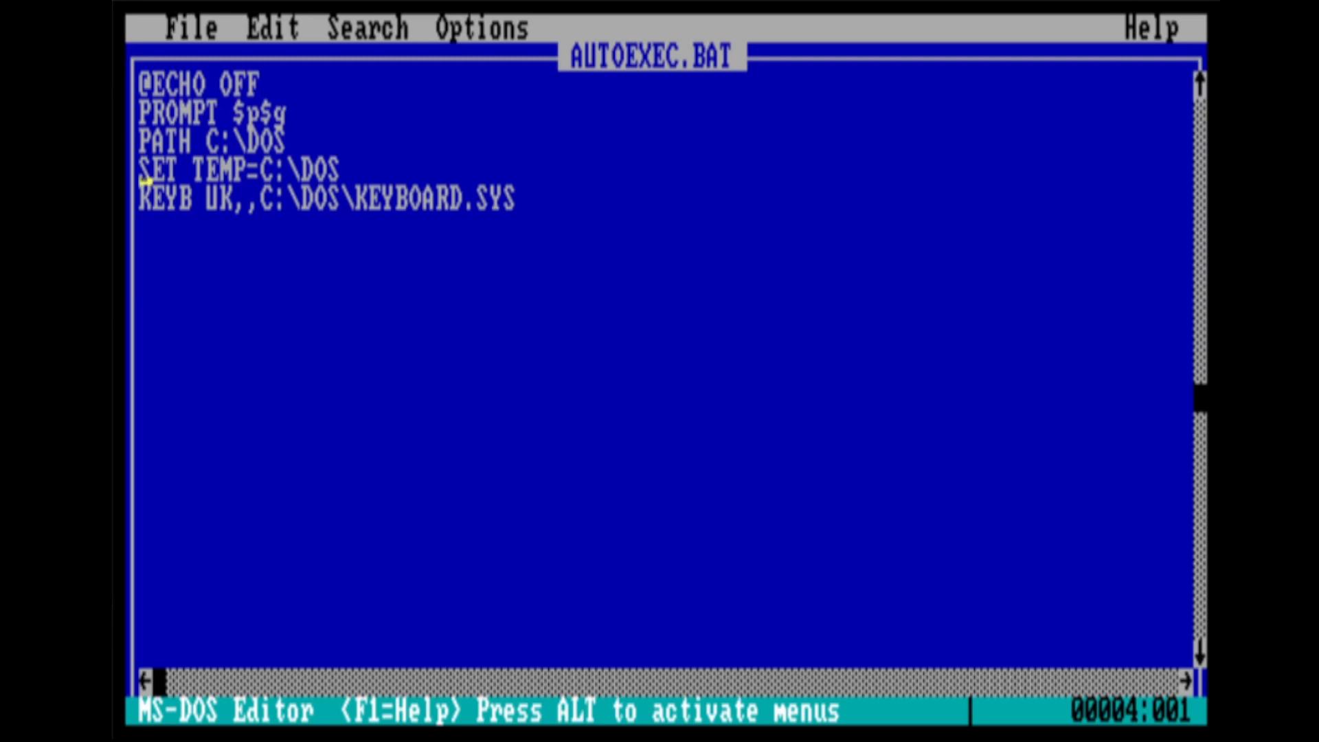
pyautogui.moveTo(141, 166); pyautogui.dragTo(253, 166)
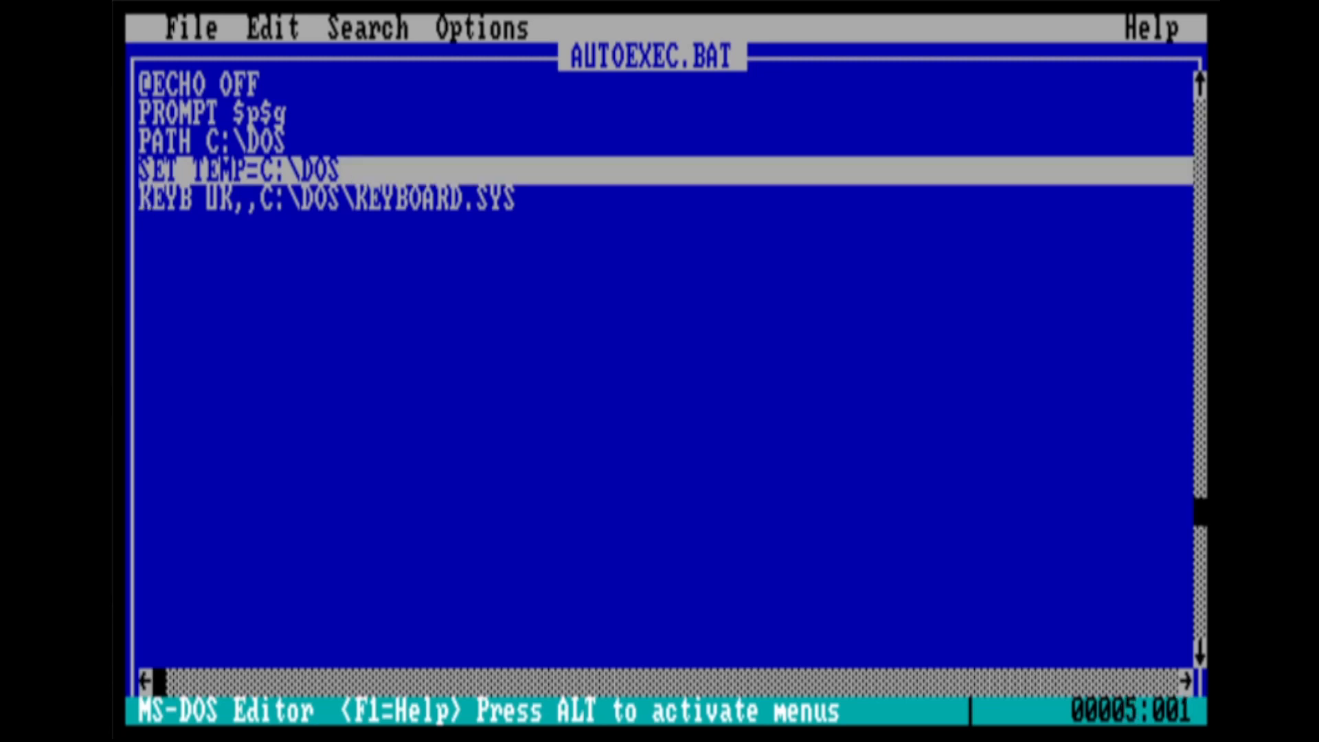
pyautogui.press('Down')
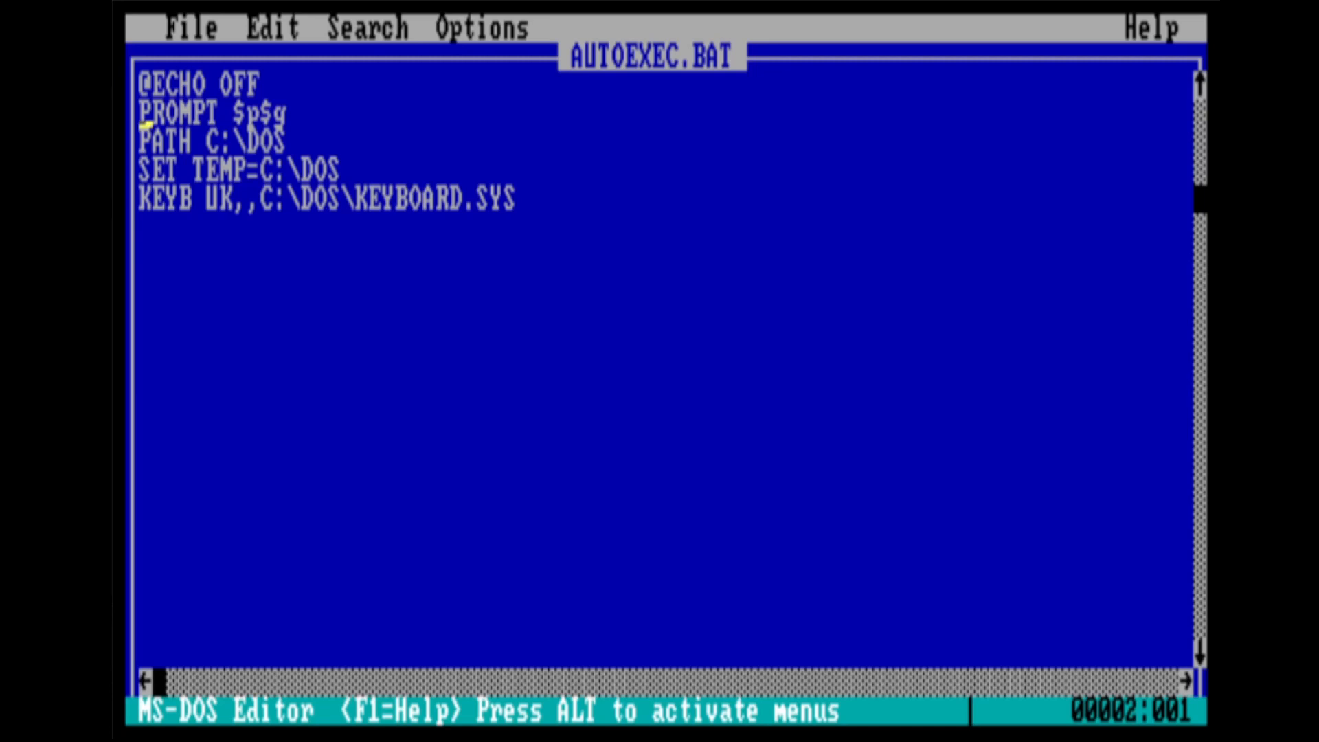
pyautogui.click(366, 28)
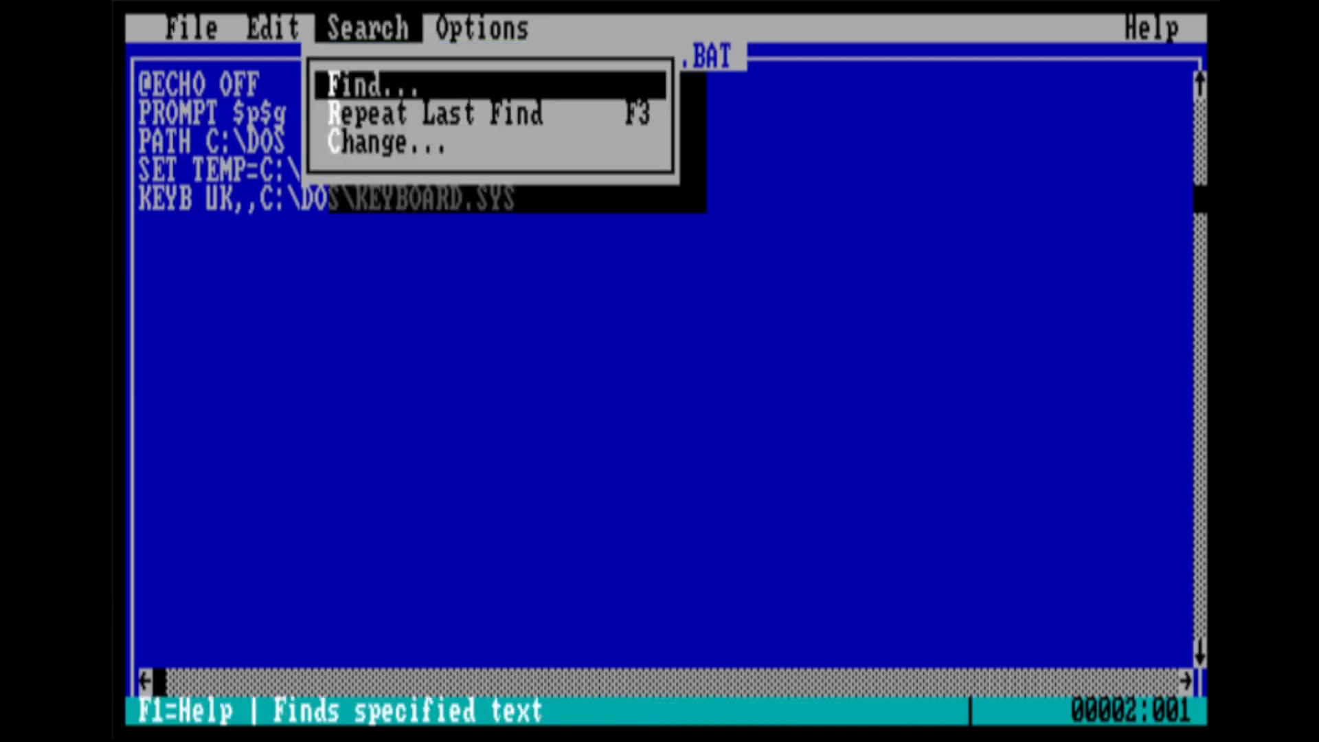
pyautogui.click(360, 84)
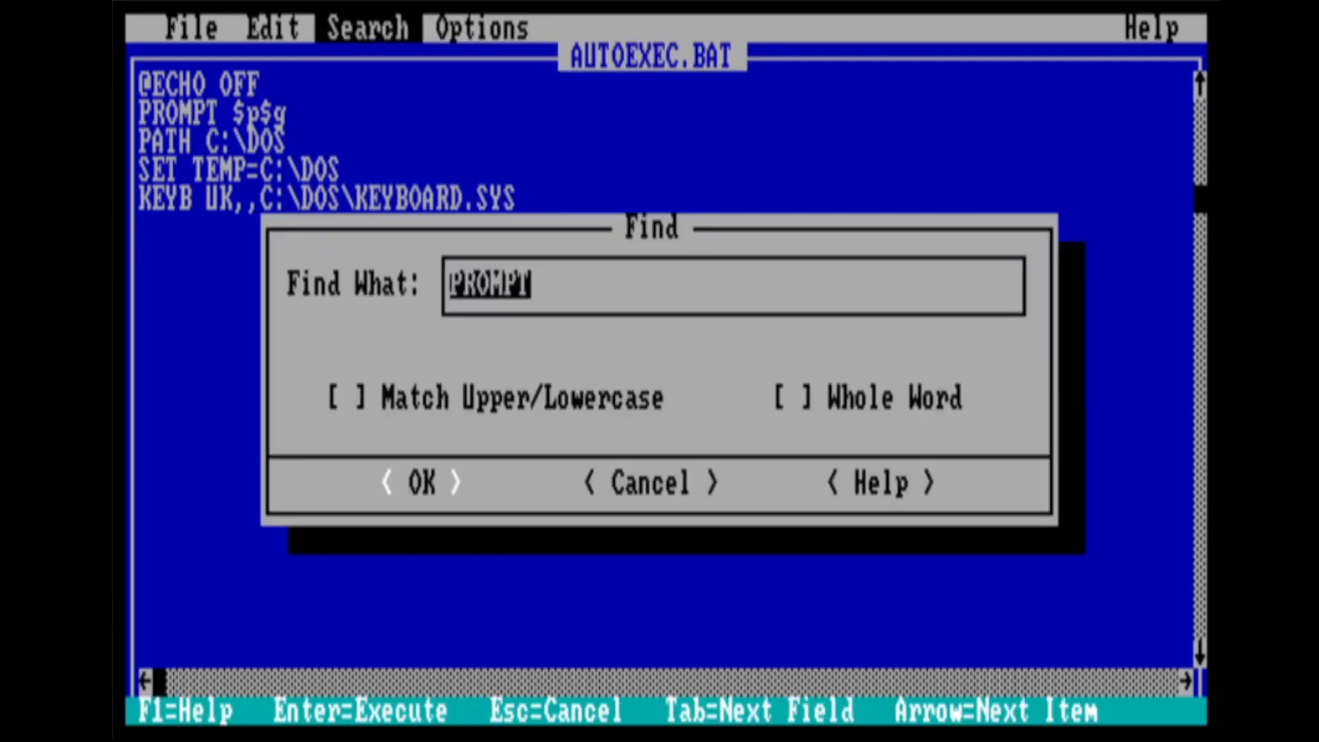
pyautogui.write('KEY')
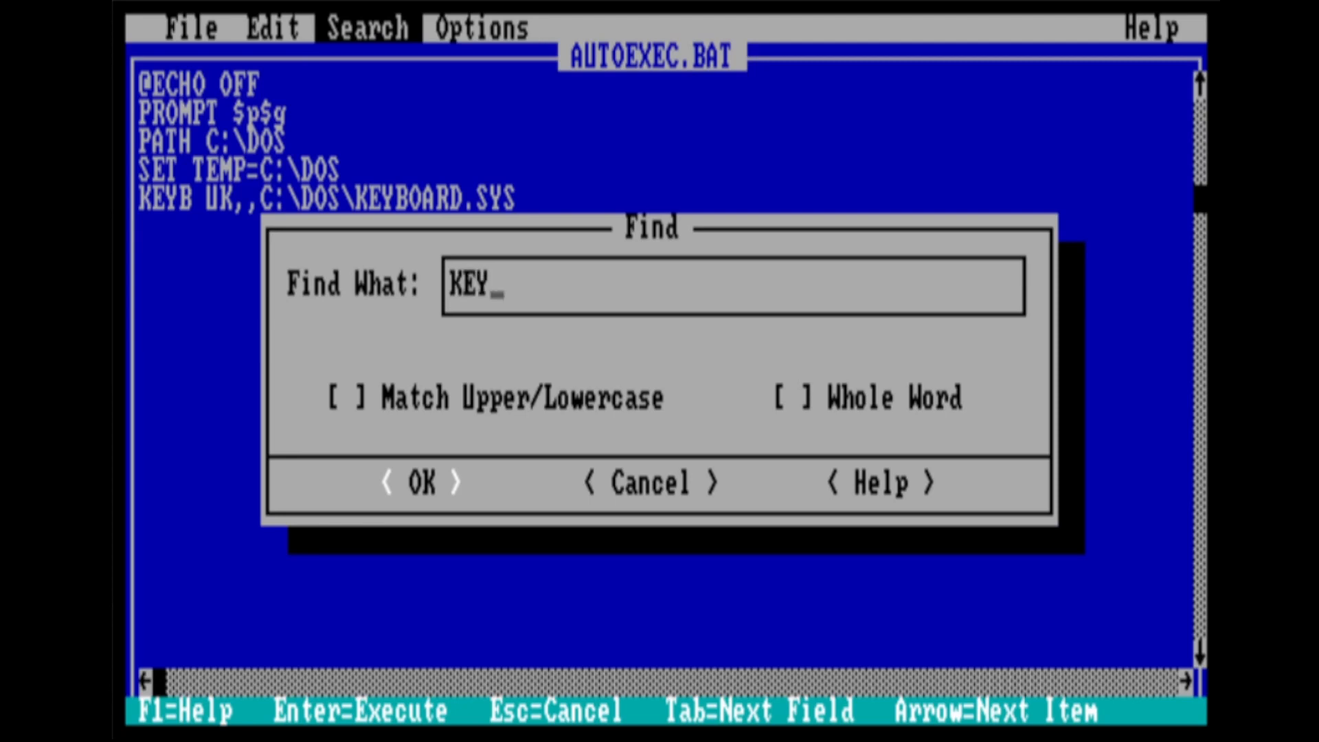
pyautogui.click(420, 482)
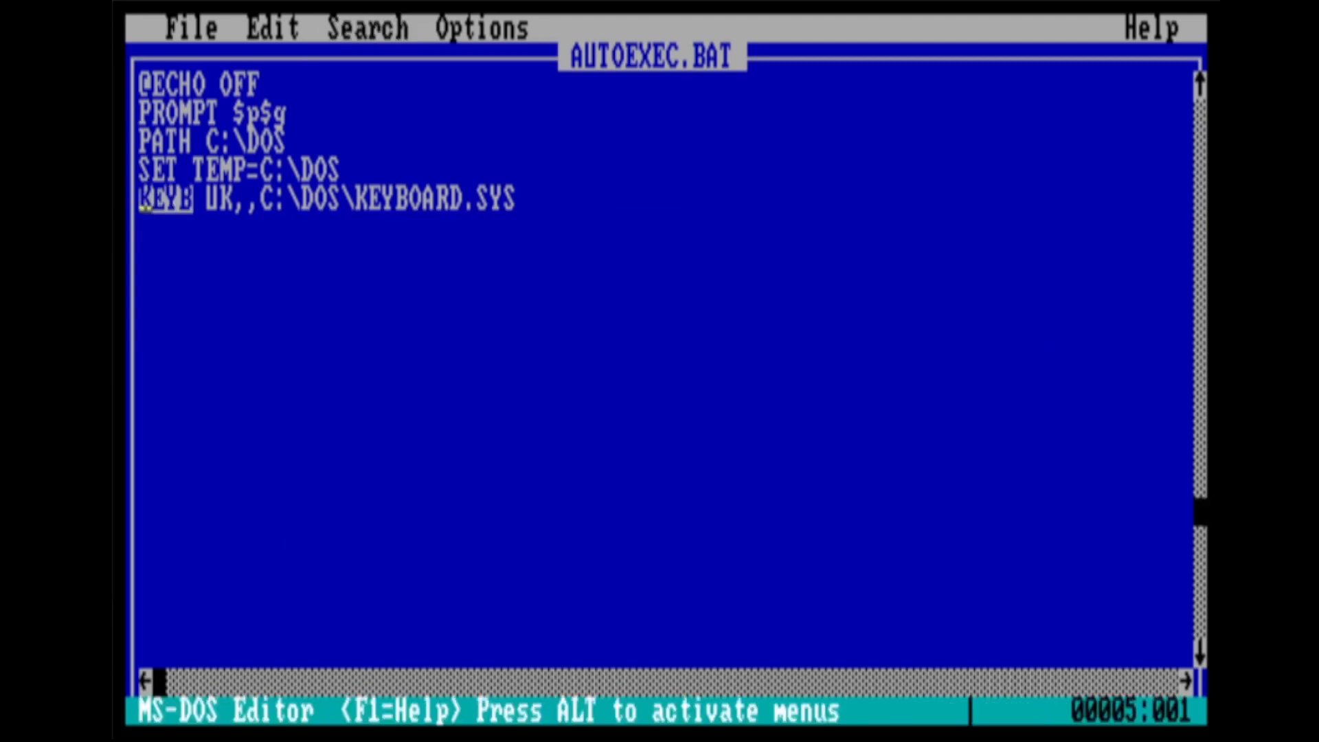
pyautogui.click(365, 29)
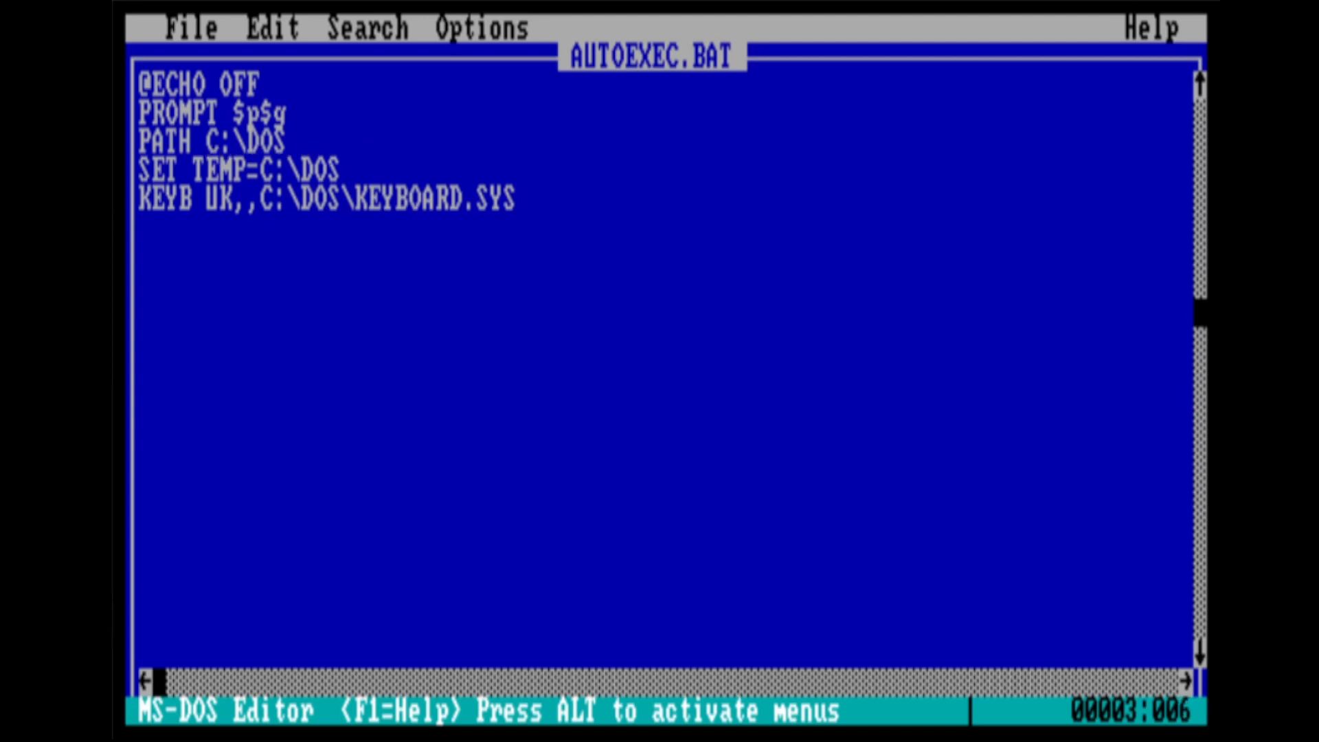
# Insert C:\CIEDIT; before C:\DOS so the PATH line reads C:\CIEDIT;C:\DOS.
pyautogui.write('C')
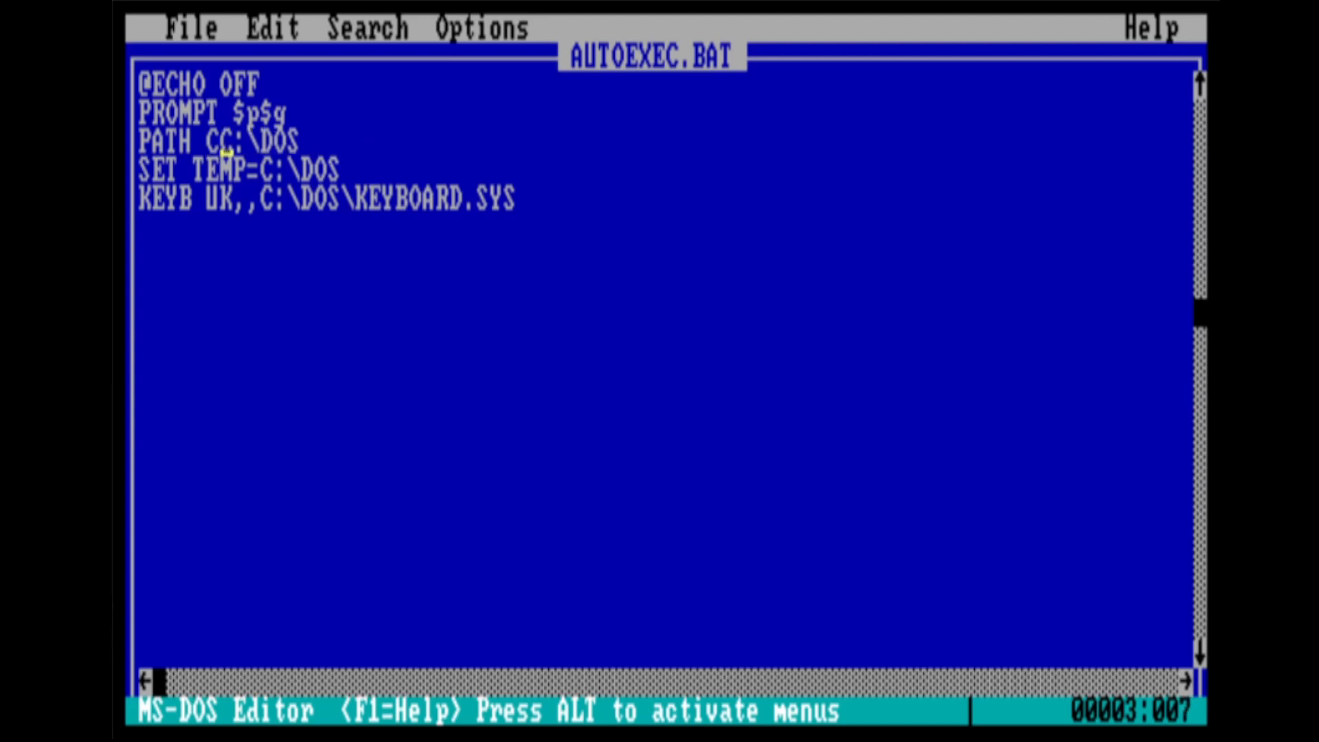
pyautogui.write('C:\\')
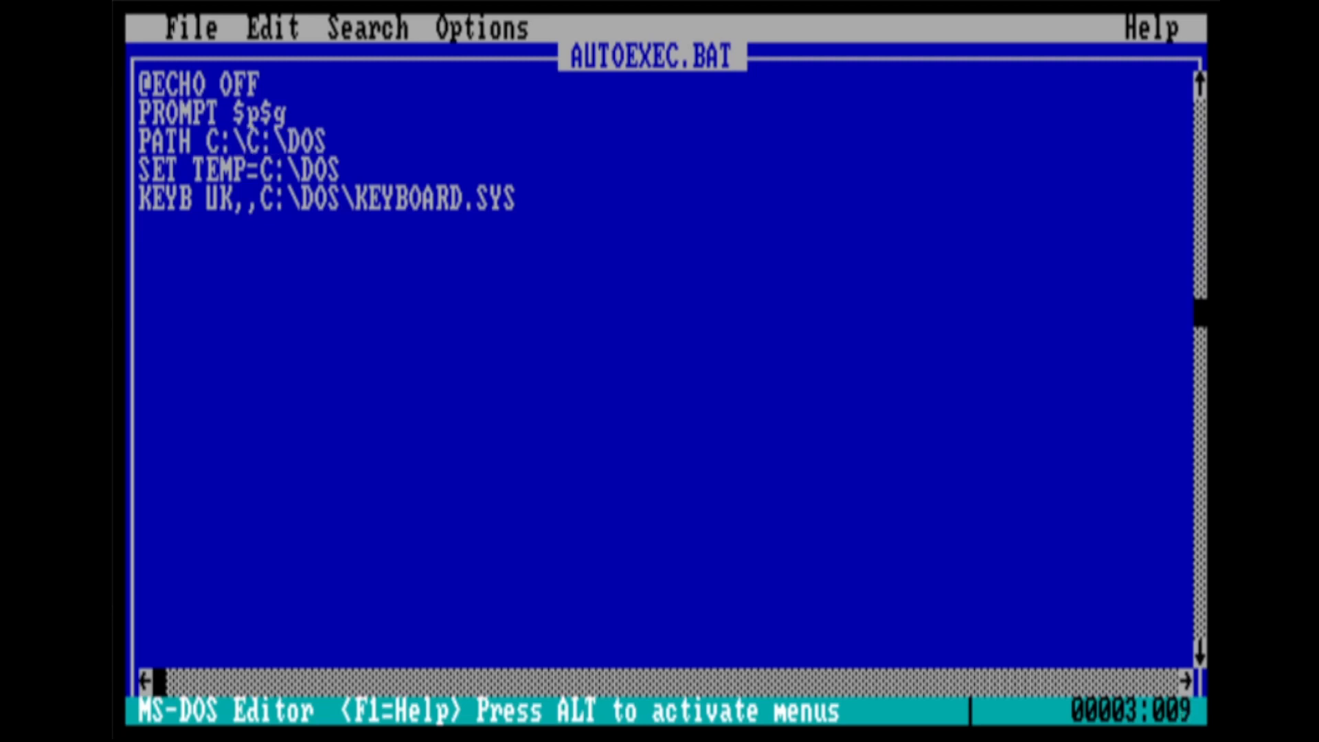
pyautogui.write('IEDITC')
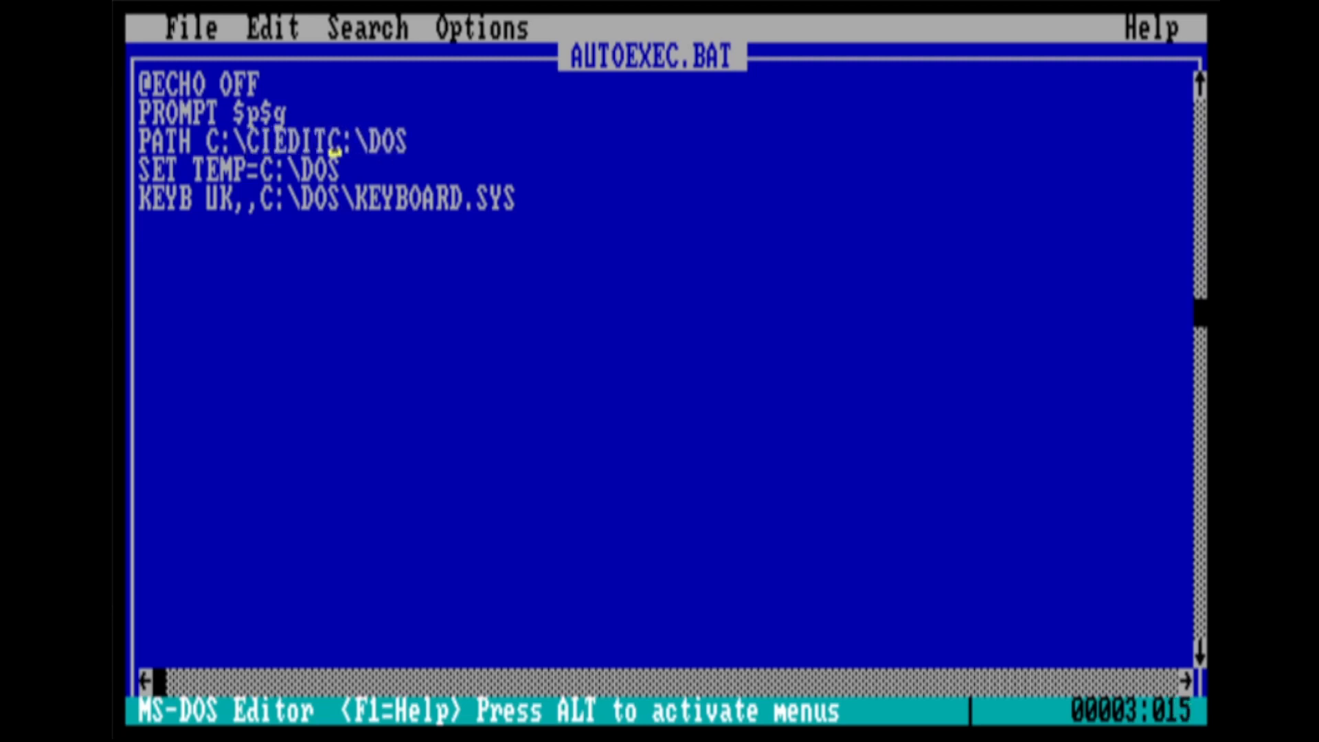
pyautogui.write(';')
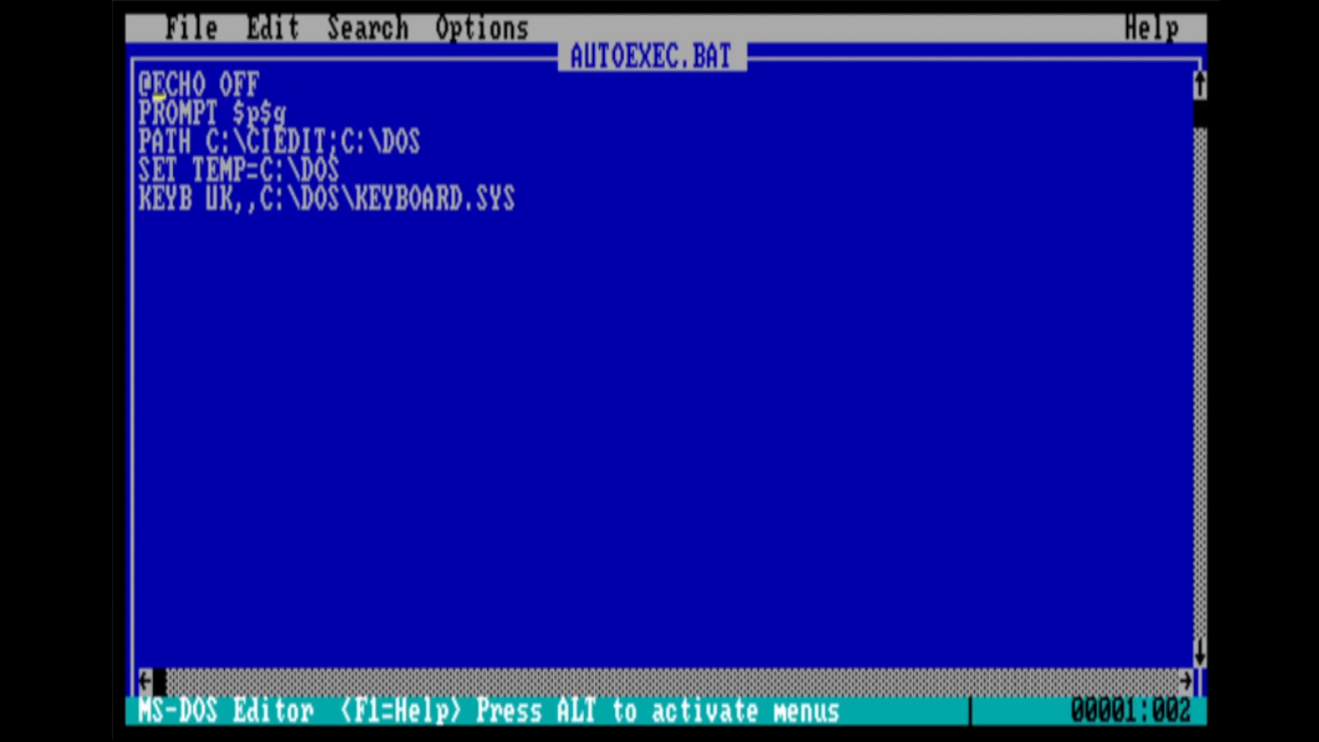
pyautogui.press('Left')
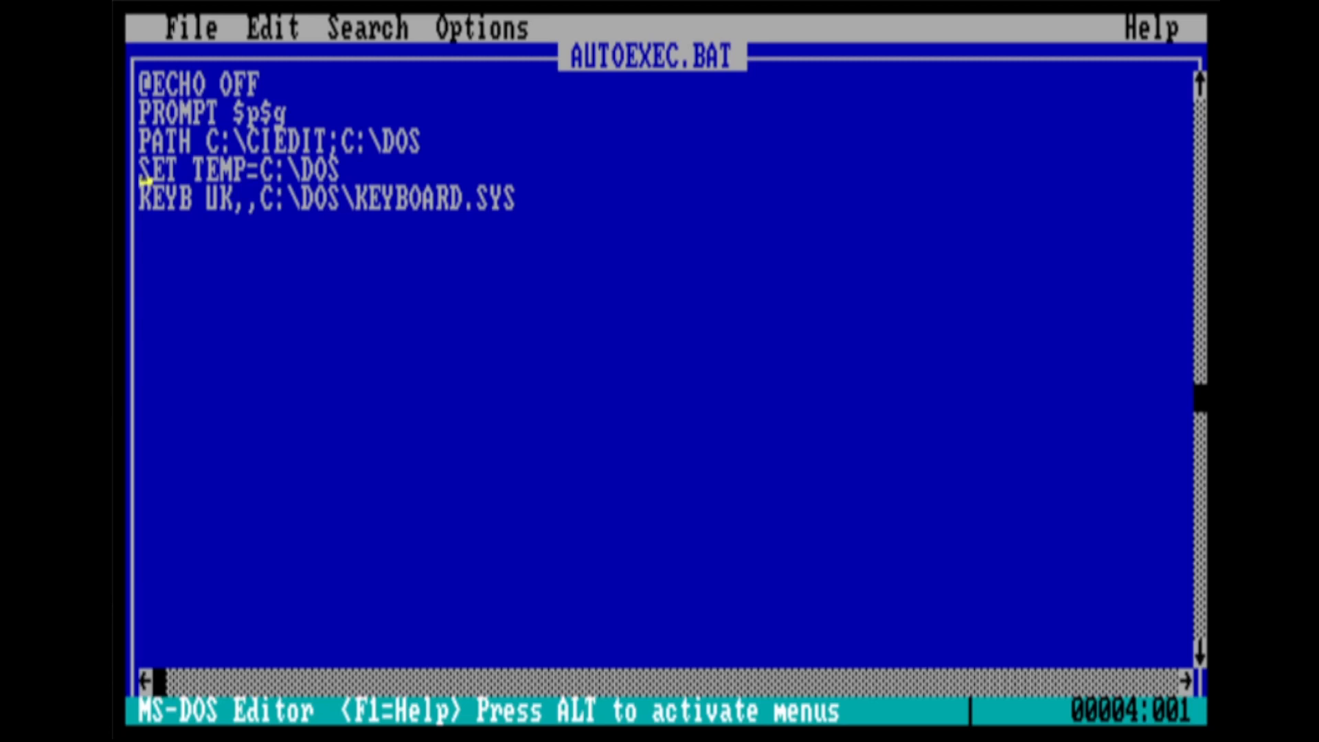
# Exit the editor via File > Exit and switch to drive A:.
pyautogui.click(191, 27)
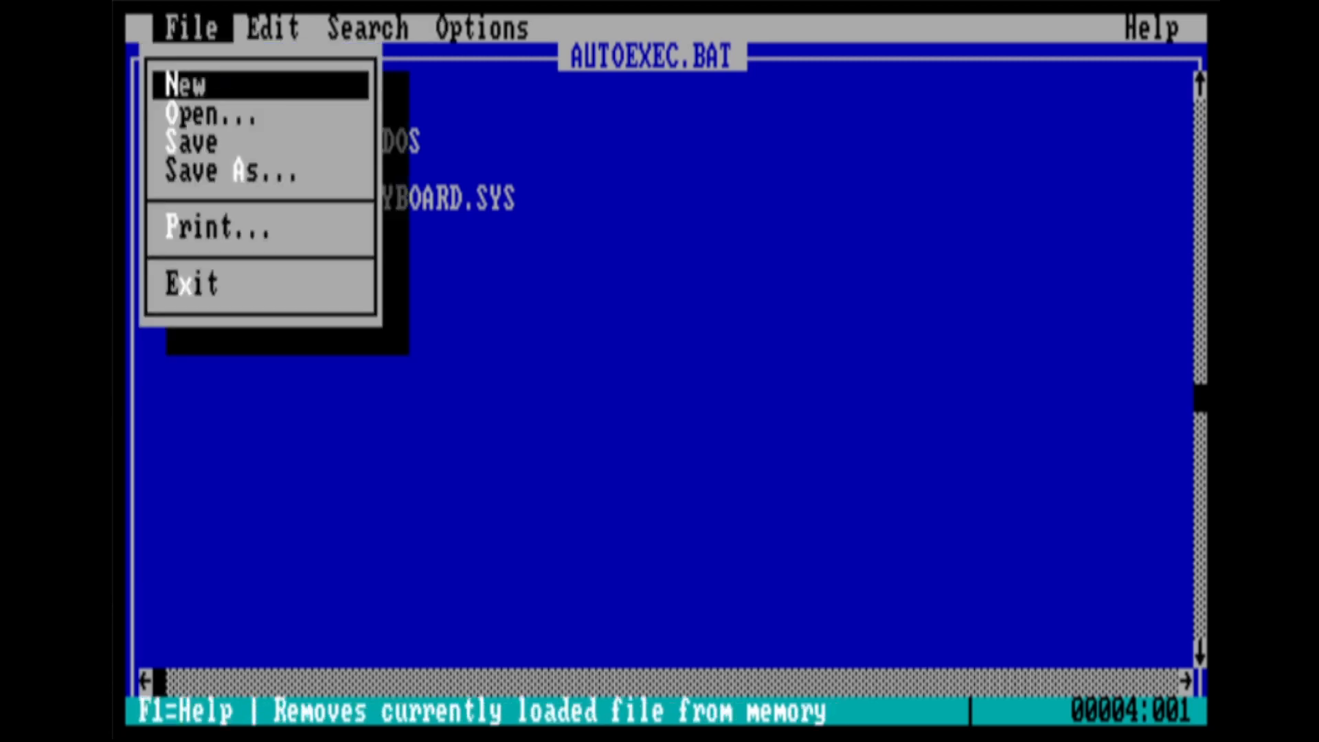
pyautogui.click(183, 84)
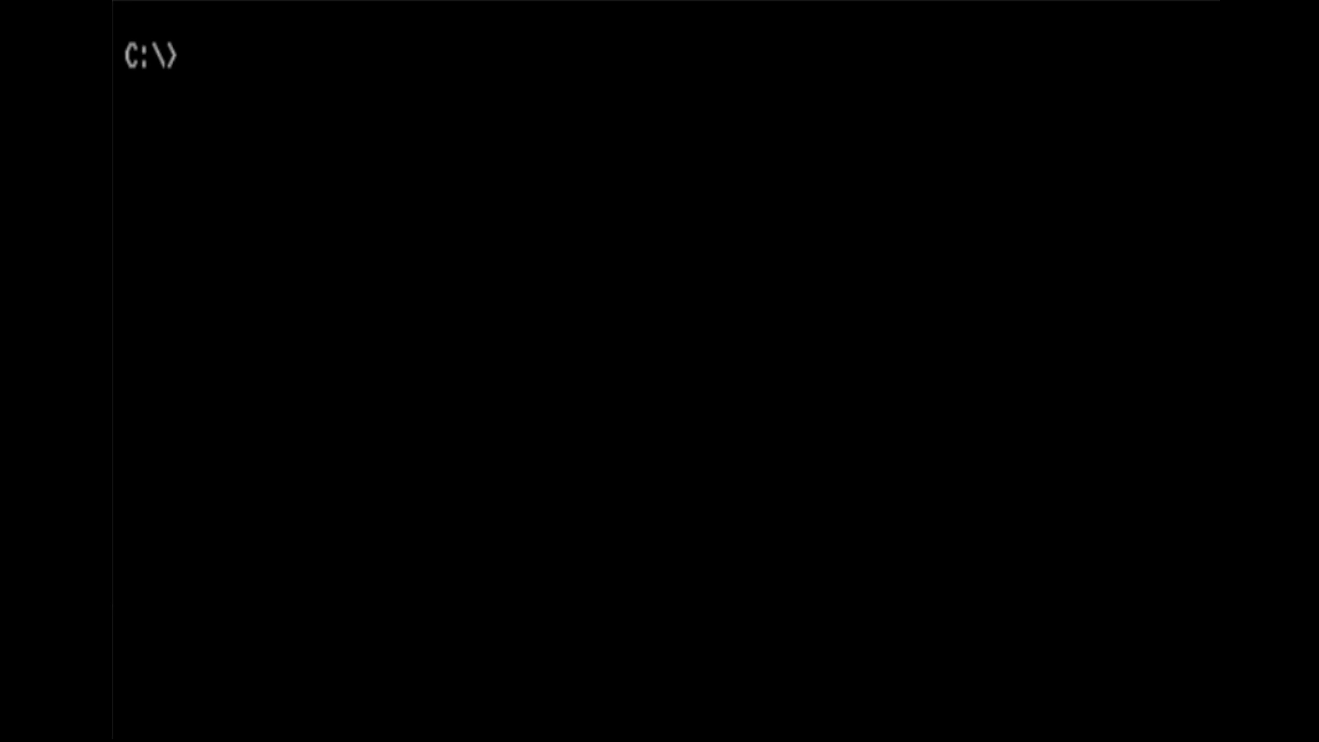
pyautogui.write('a:')
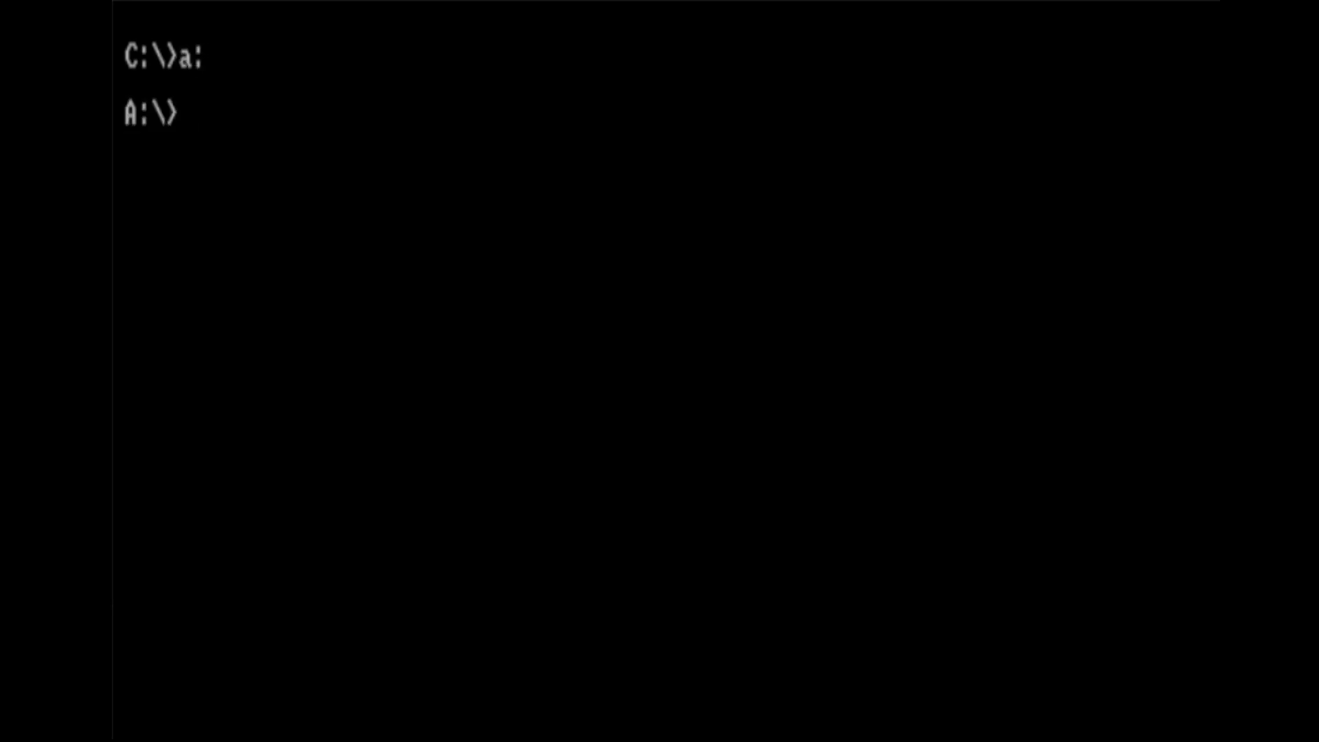
# List the INSTALL floppy's seven files and enter the install command.
pyautogui.write('dir')
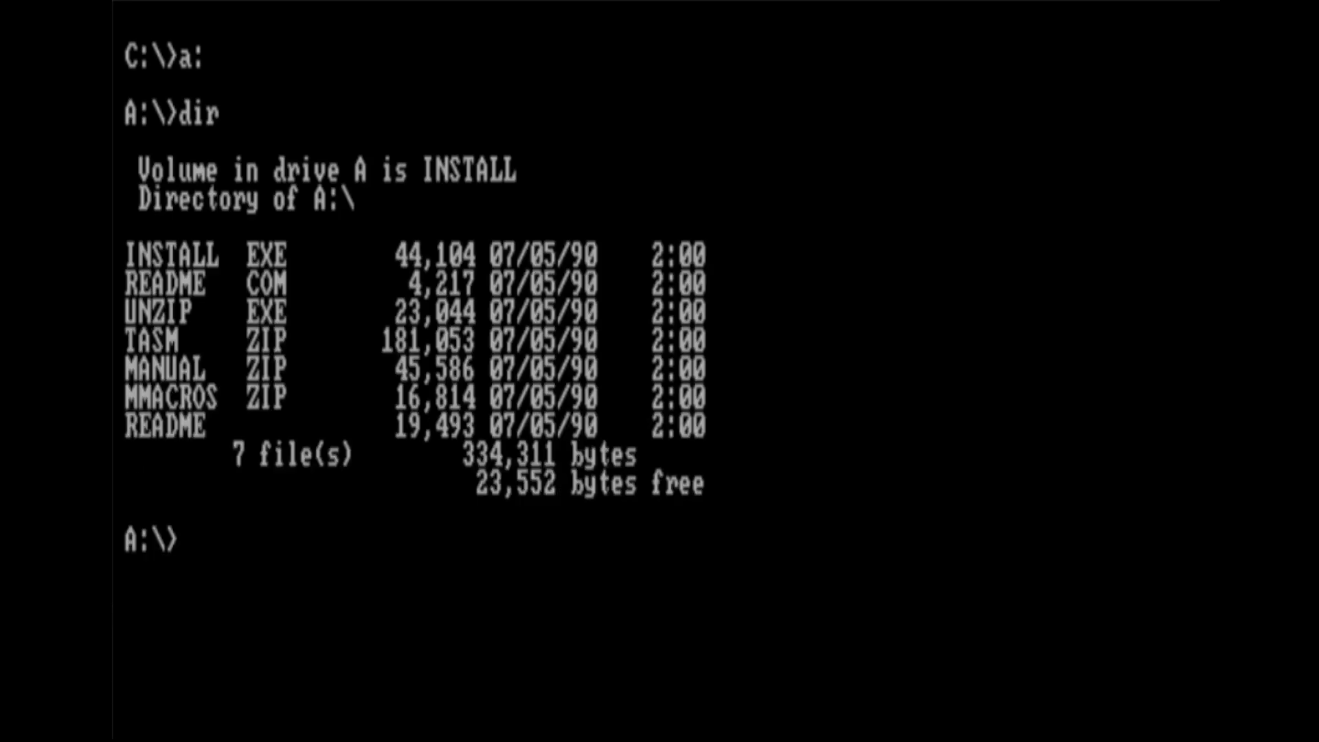
pyautogui.write('in')
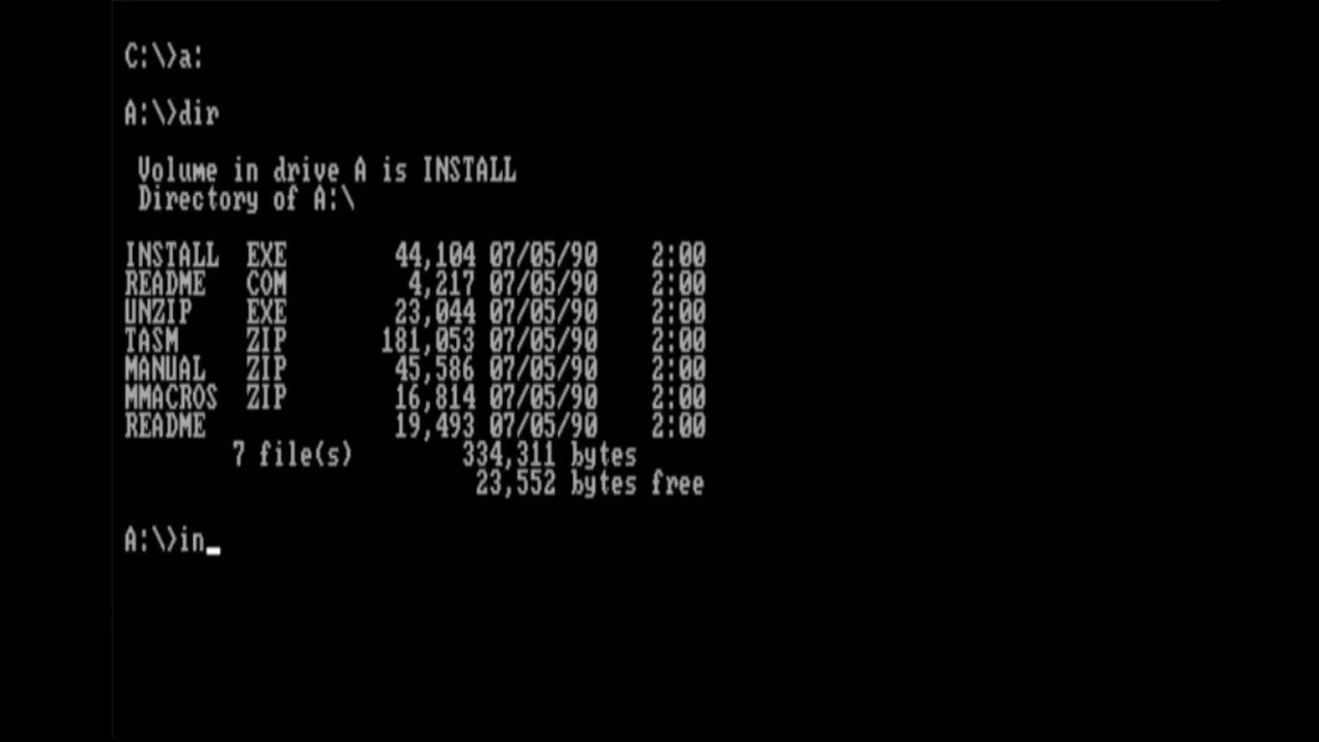
pyautogui.write('stall')
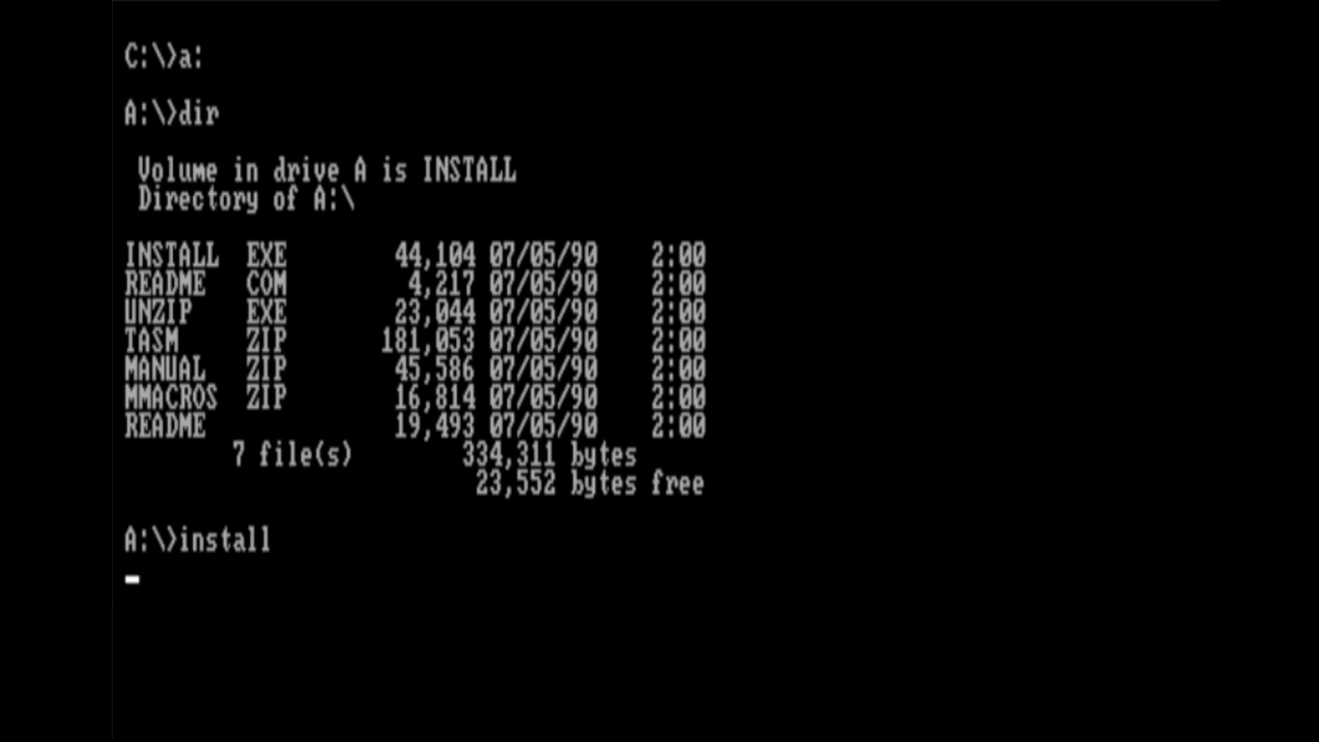
# Accept source drive A, keep the C:\TASM directories and start installation.
pyautogui.press('enter')
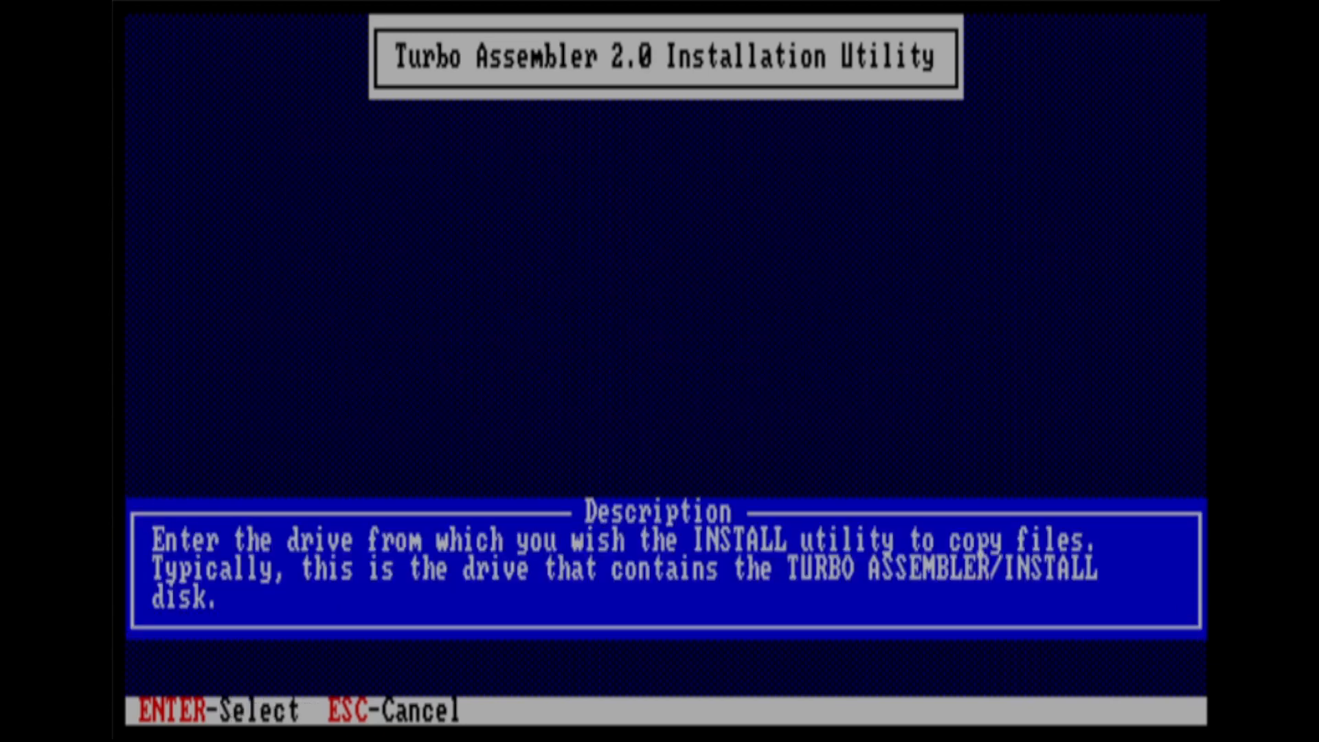
pyautogui.press('enter')
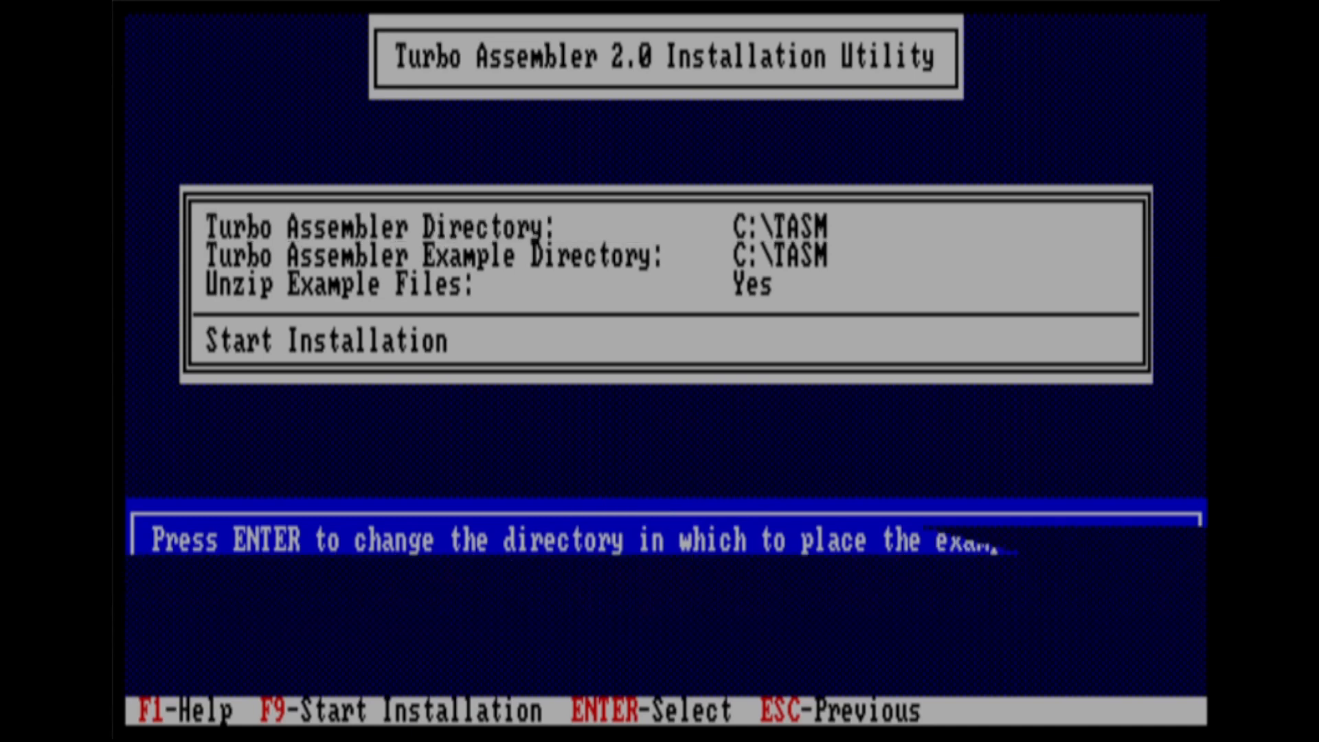
pyautogui.press('Down')
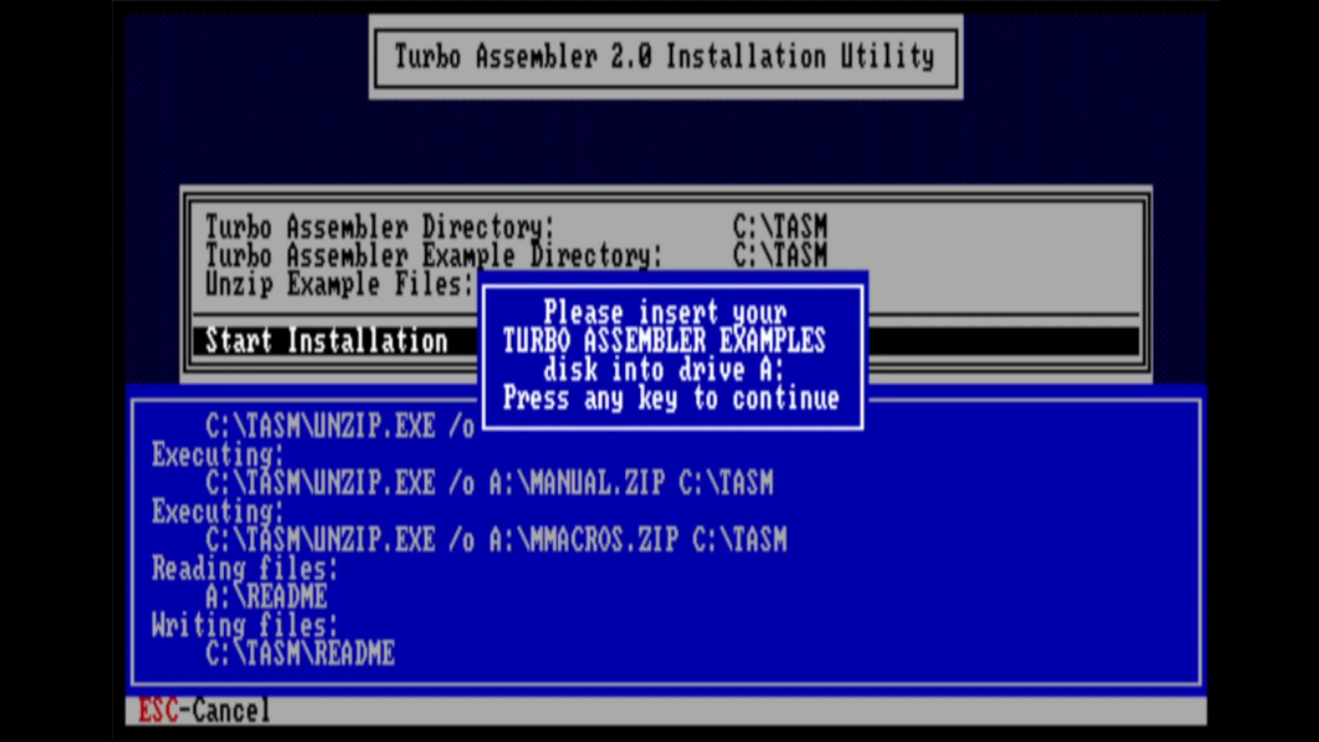
# Continue with the EXAMPLES disk and dismiss the installation complete message.
pyautogui.press('enter')
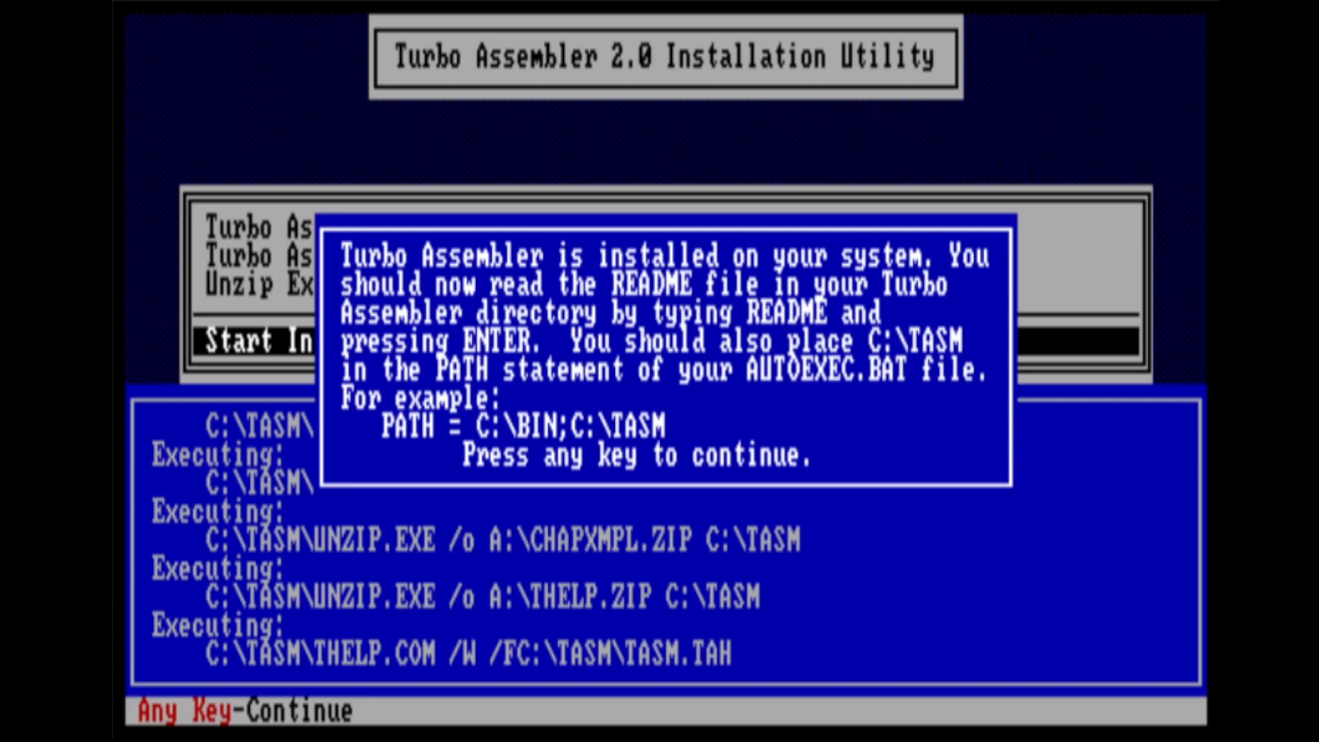
pyautogui.press('enter')
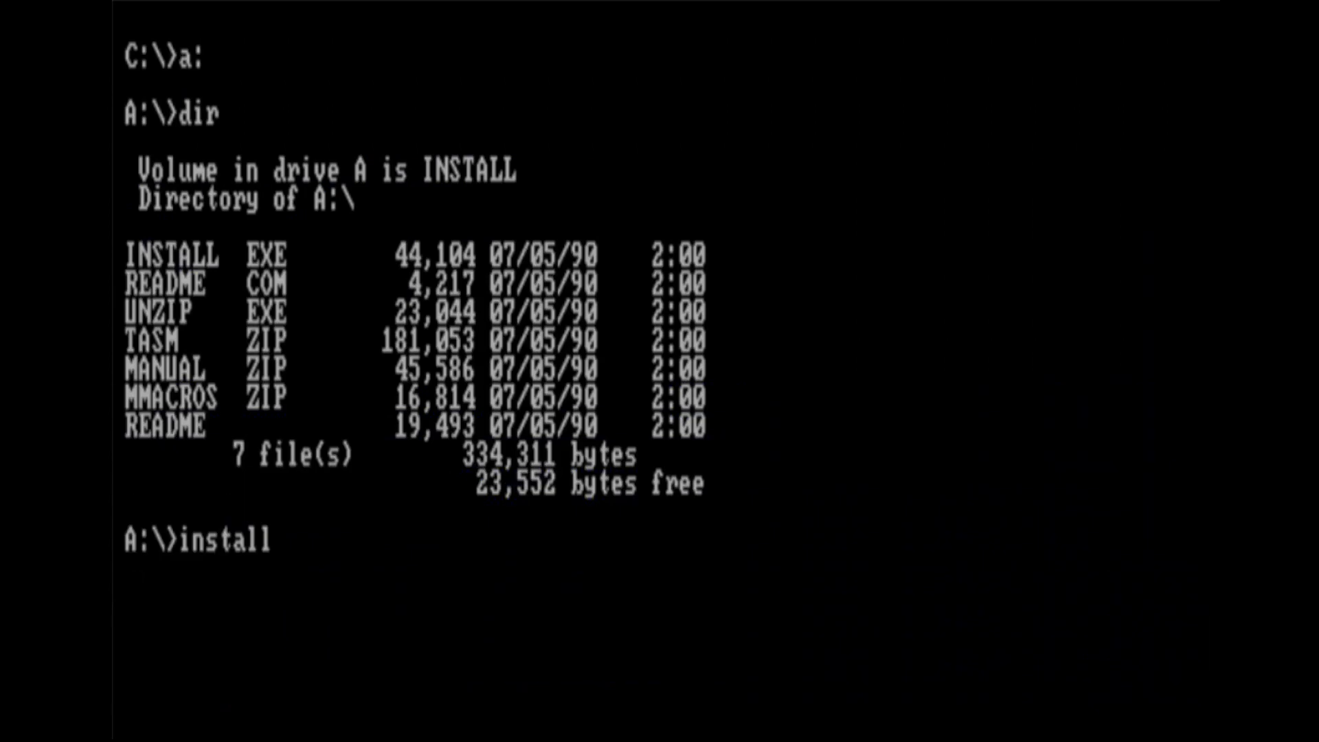
# Return to drive C and open AUTOEXEC.BAT in MS-DOS Editor again.
pyautogui.write('c:')
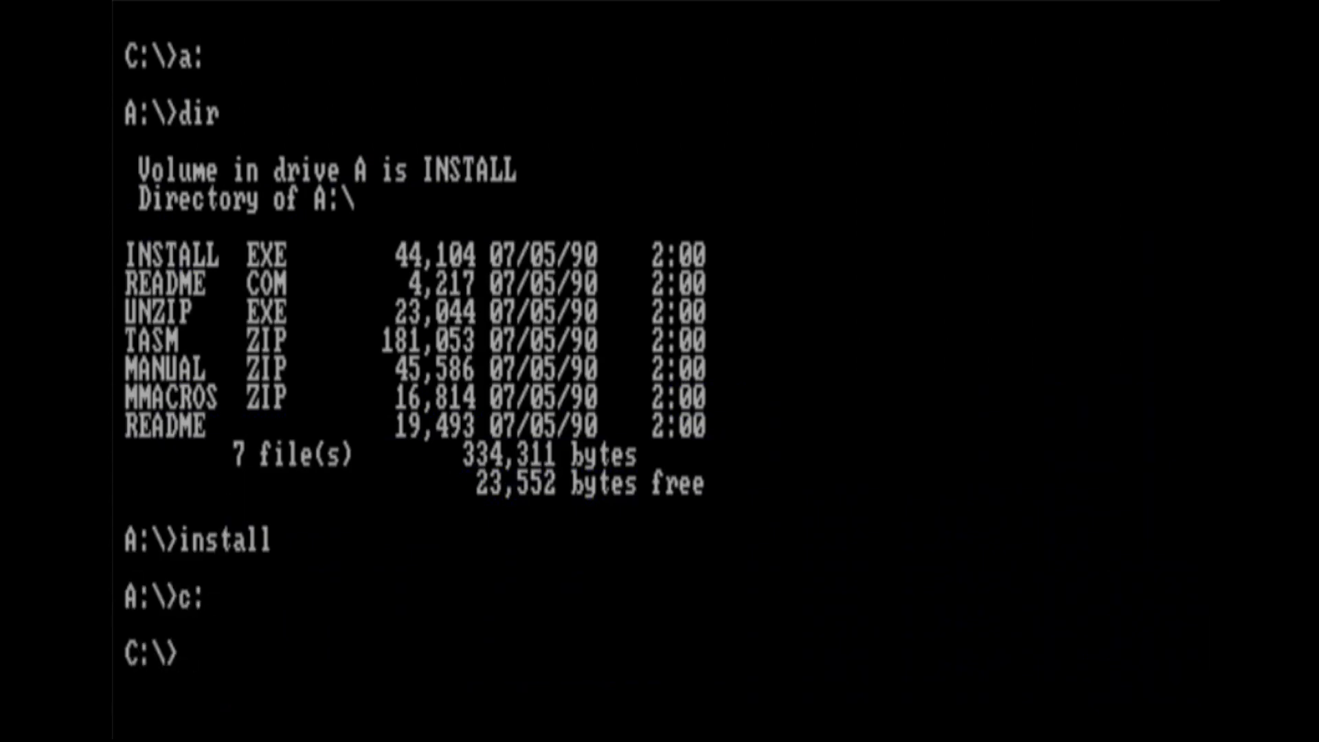
pyautogui.write('edit autoex')
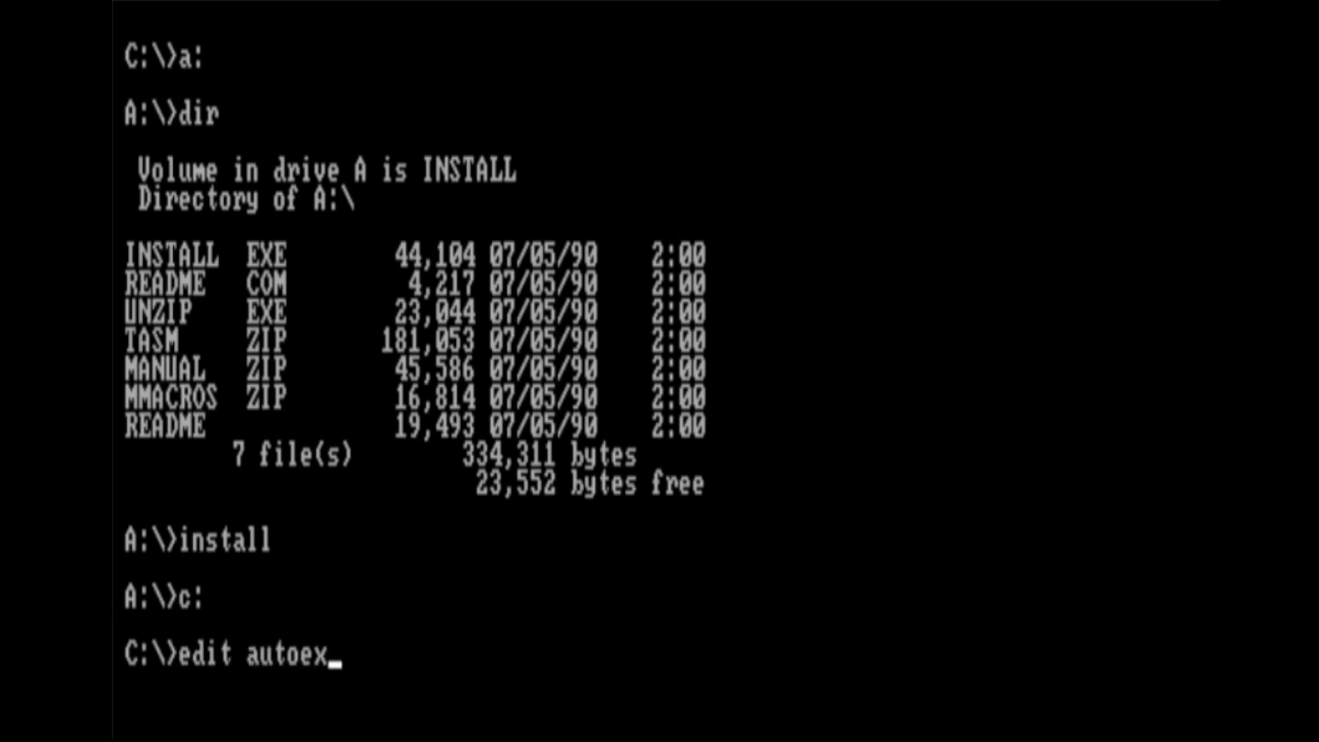
pyautogui.write('ec.bat')
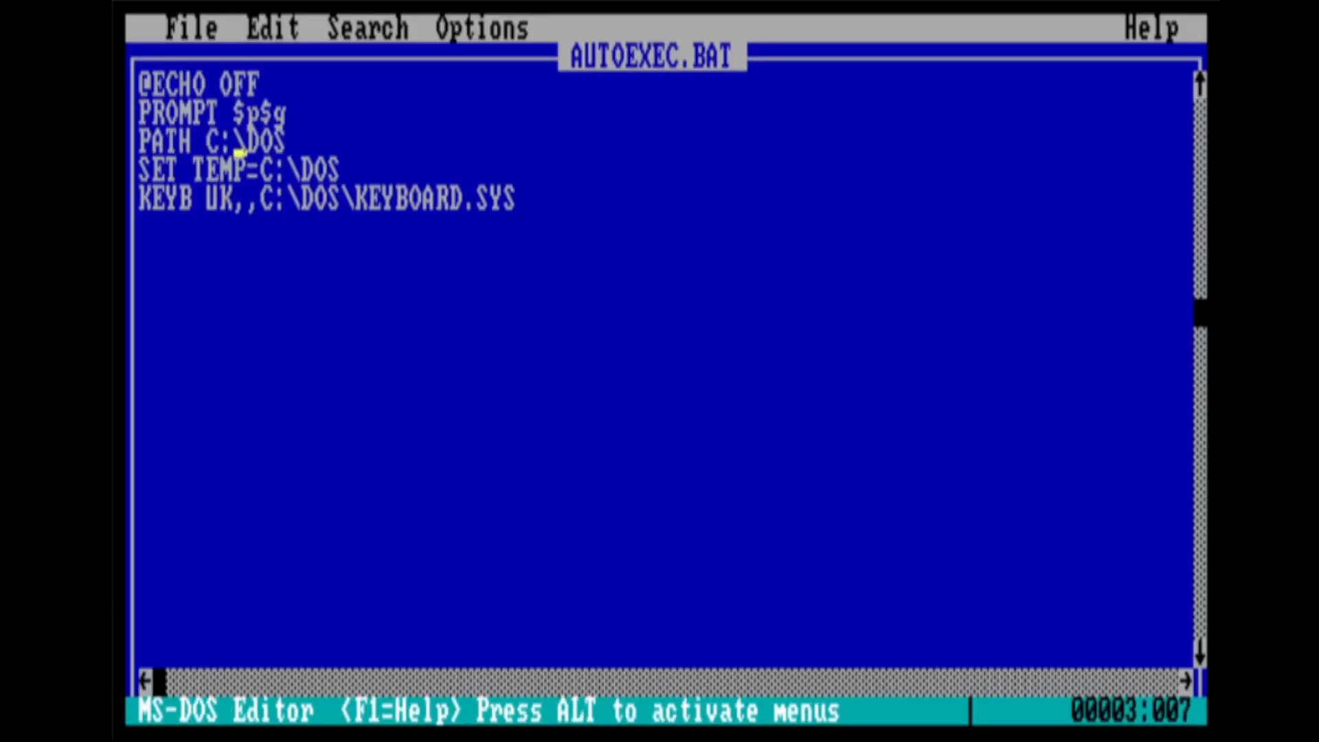
# Append ;C:\TASM so PATH reads C:\DOS;C:\TASM, save the file and exit.
pyautogui.write(';')
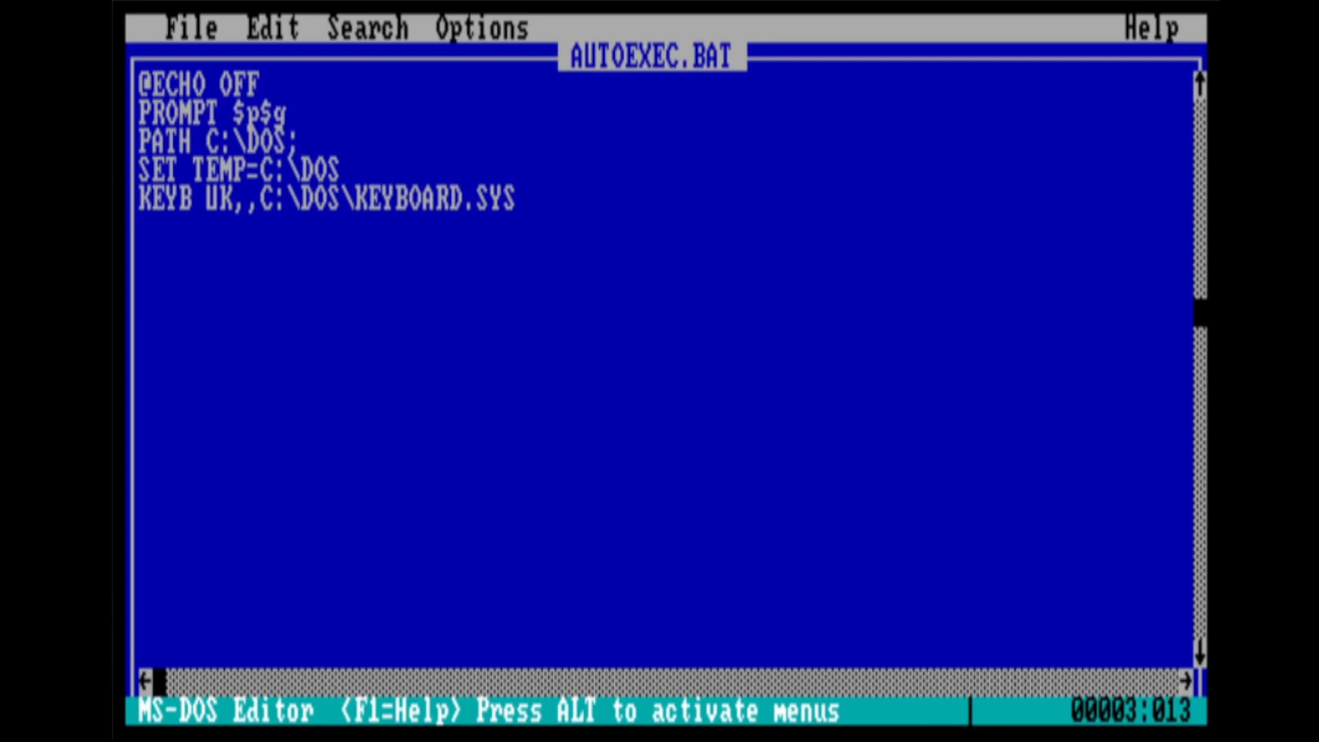
pyautogui.write('C:')
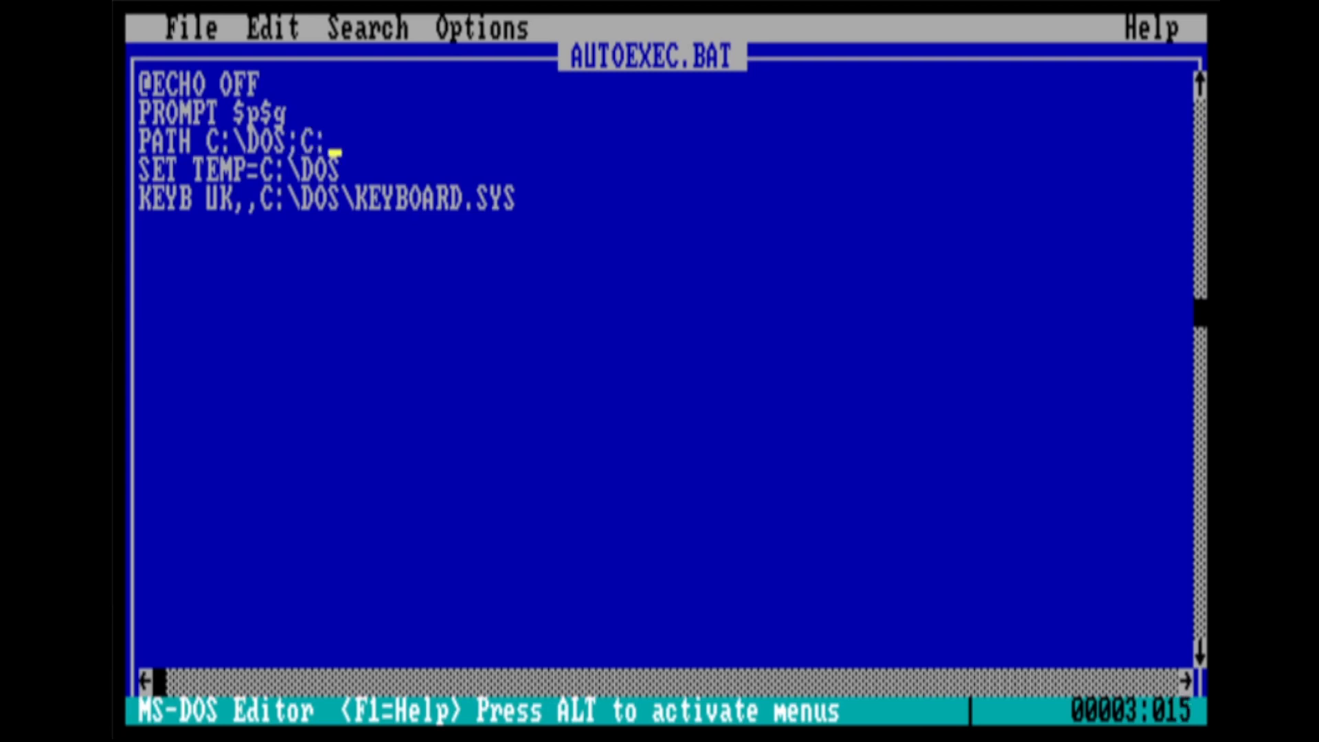
pyautogui.write('TA')
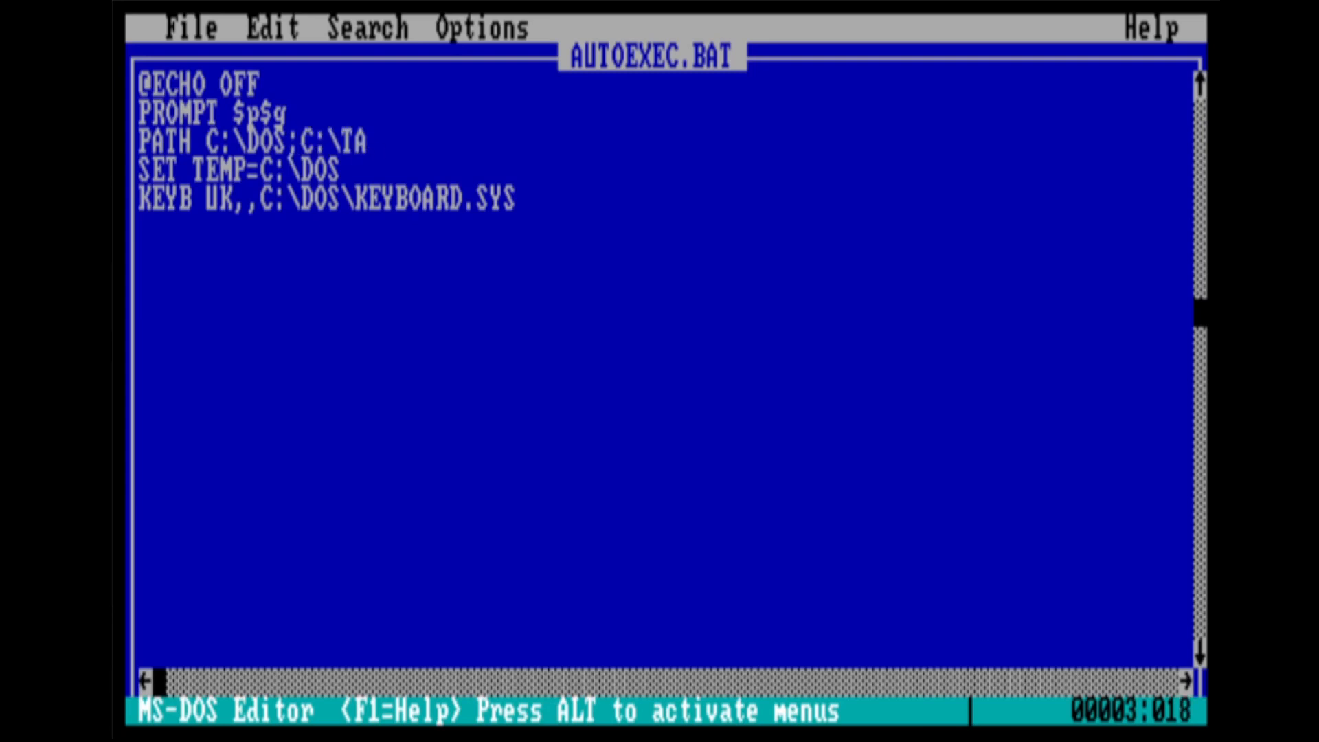
pyautogui.write('SM')
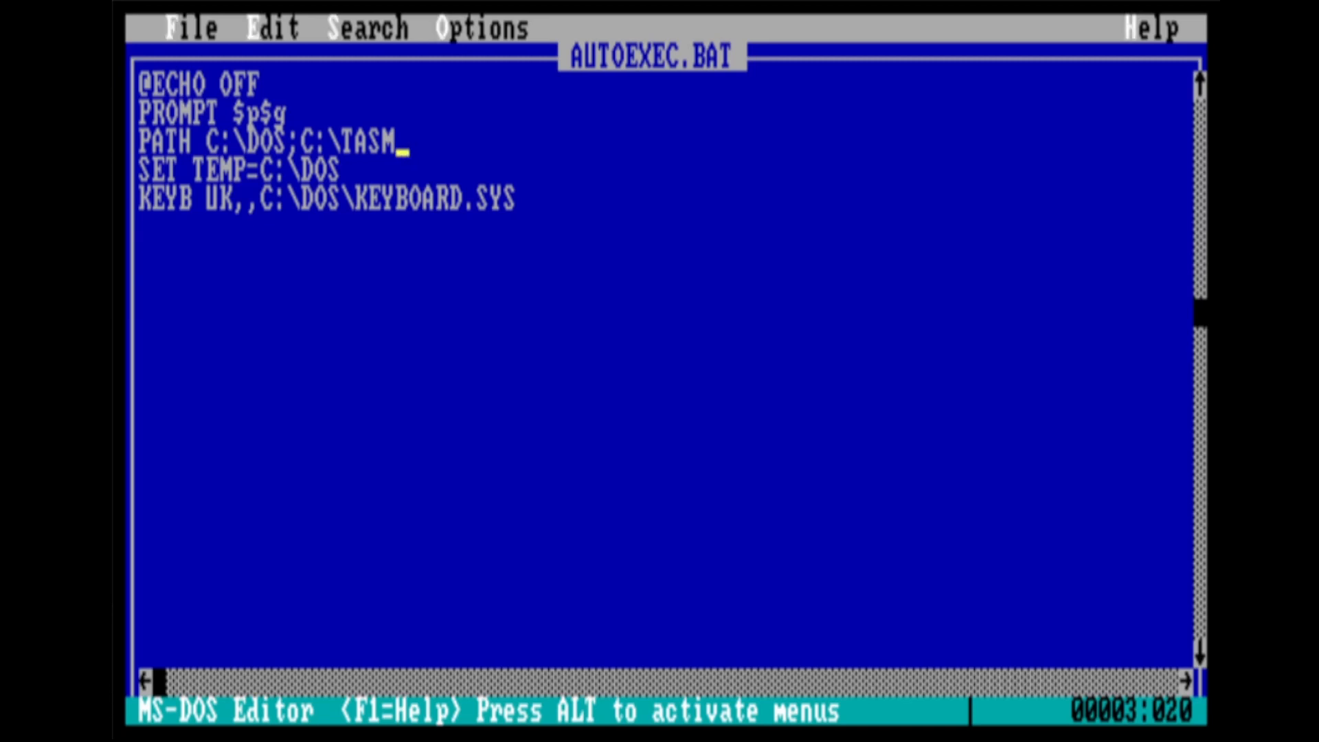
pyautogui.click(191, 27)
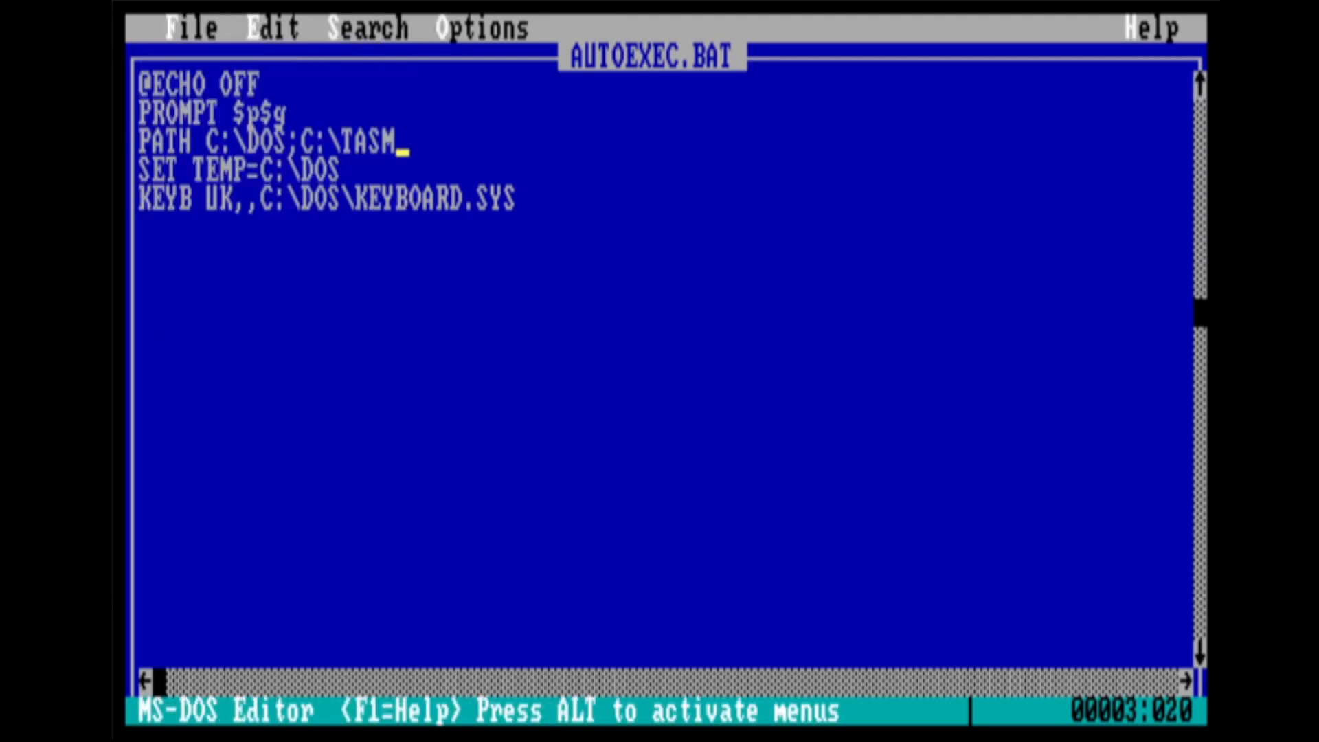
pyautogui.click(191, 27)
pyautogui.write('cd tasm')
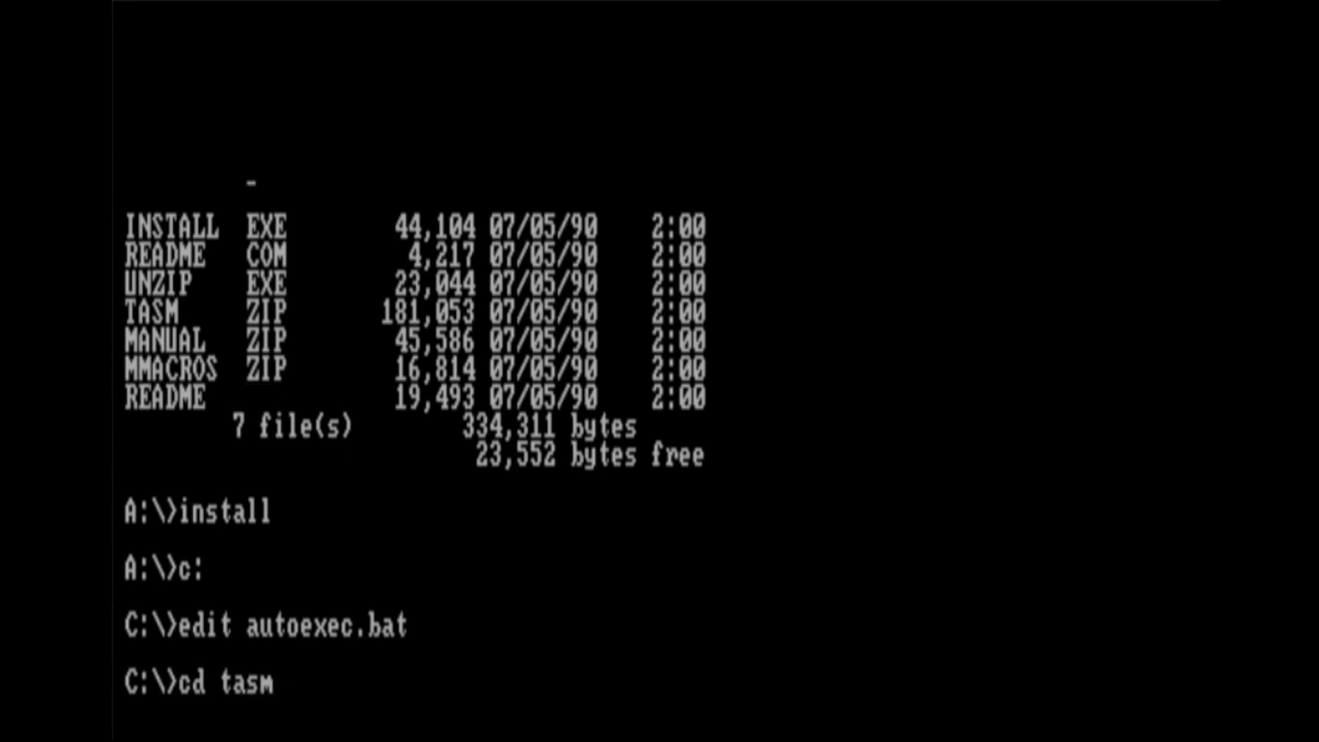
# List all 147 files in C:\TASM, then only its six executables with dir *.exe.
pyautogui.write('dir')
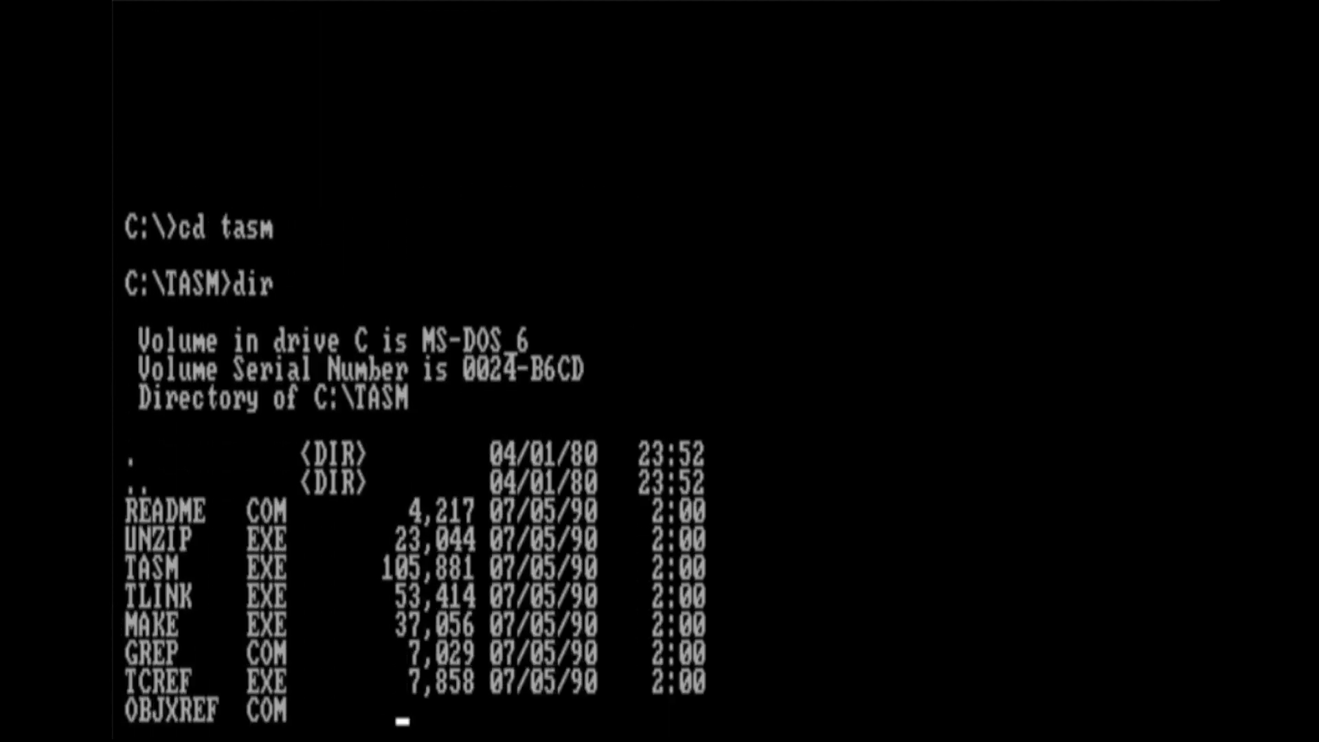
pyautogui.scroll(-3)
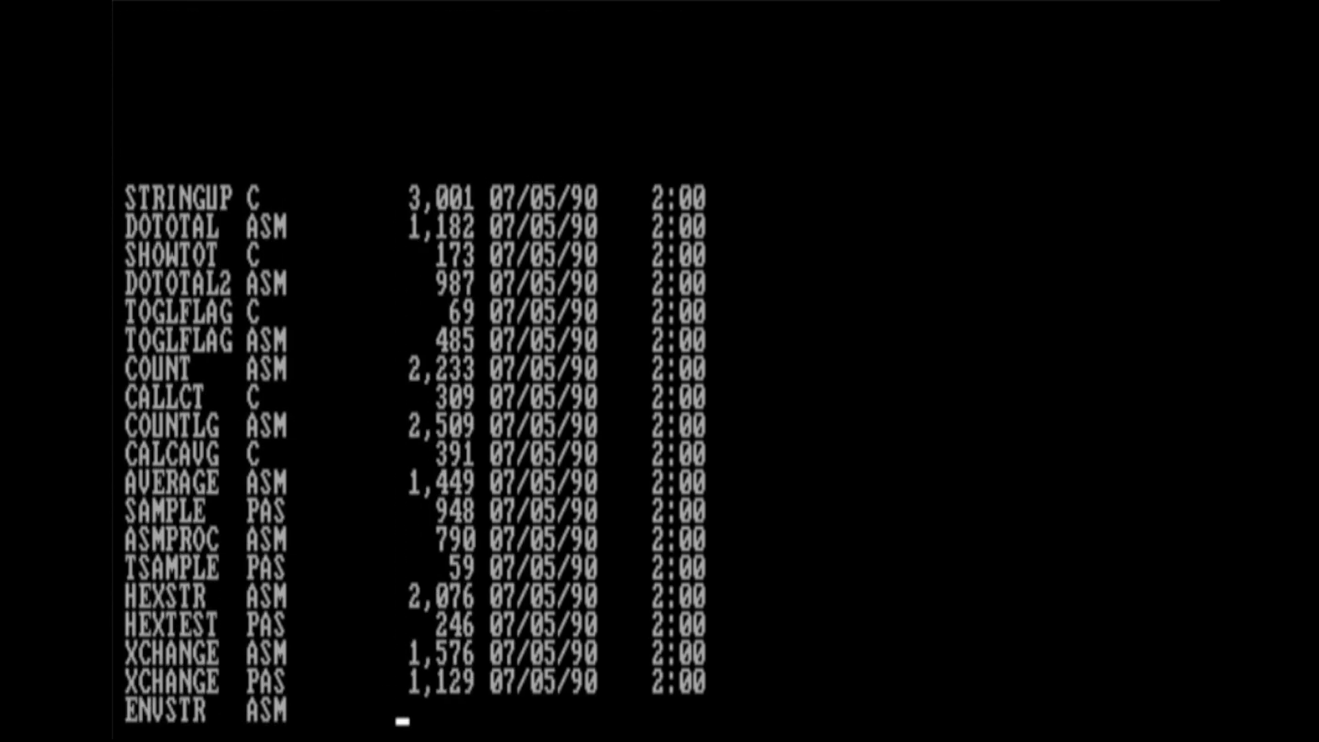
pyautogui.scroll(-3)
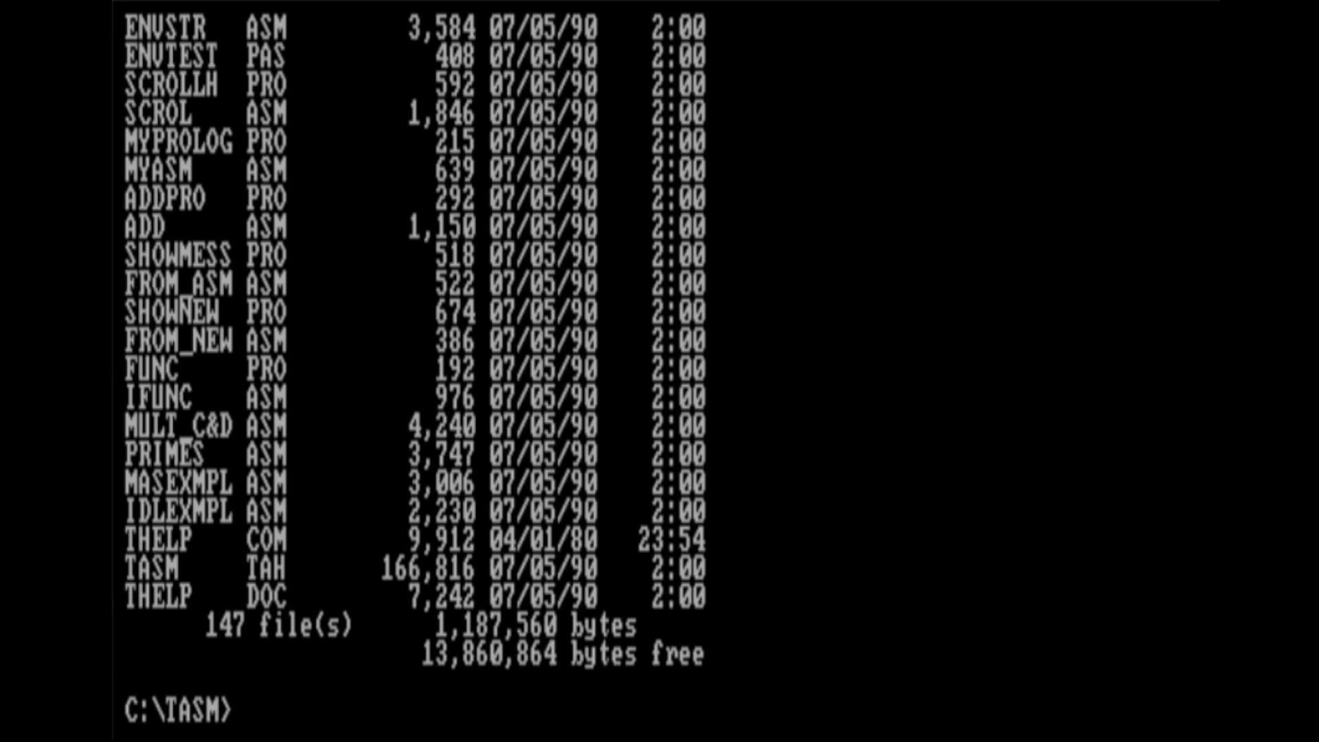
pyautogui.write('dir')
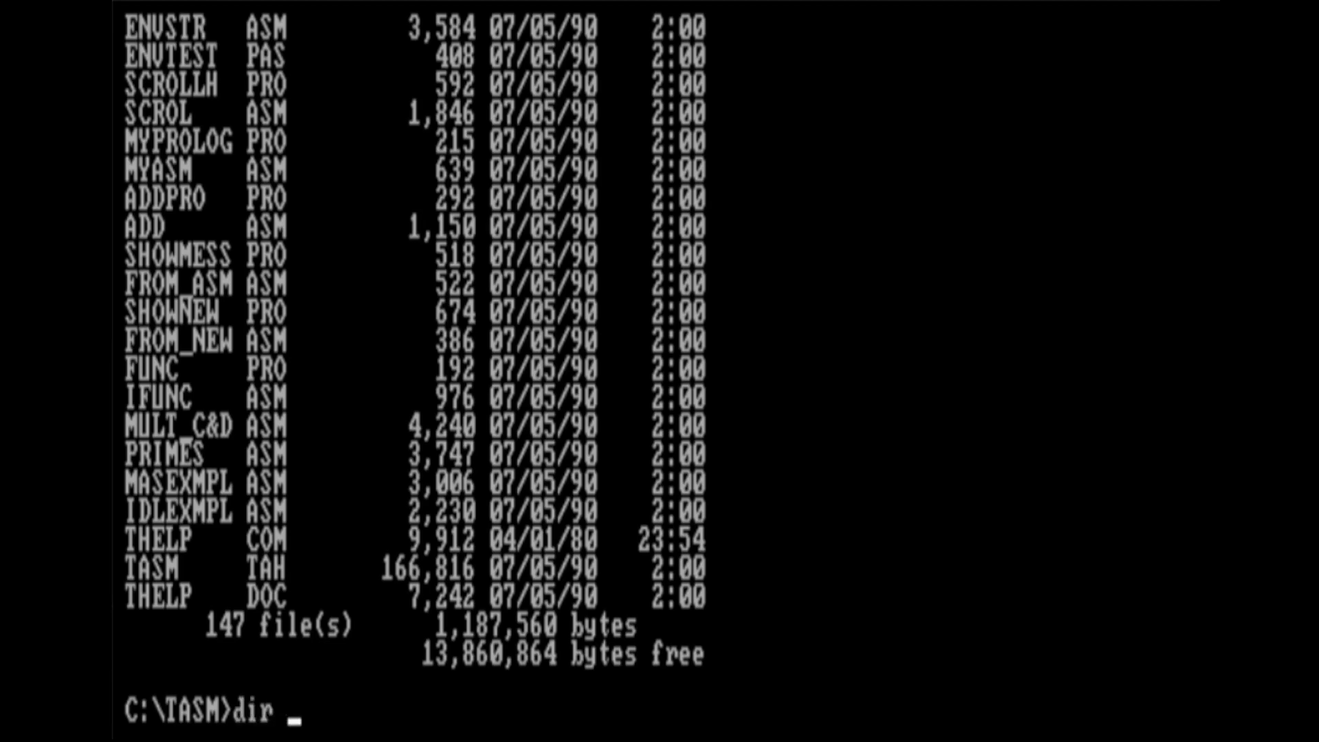
pyautogui.write('dir *.exe')
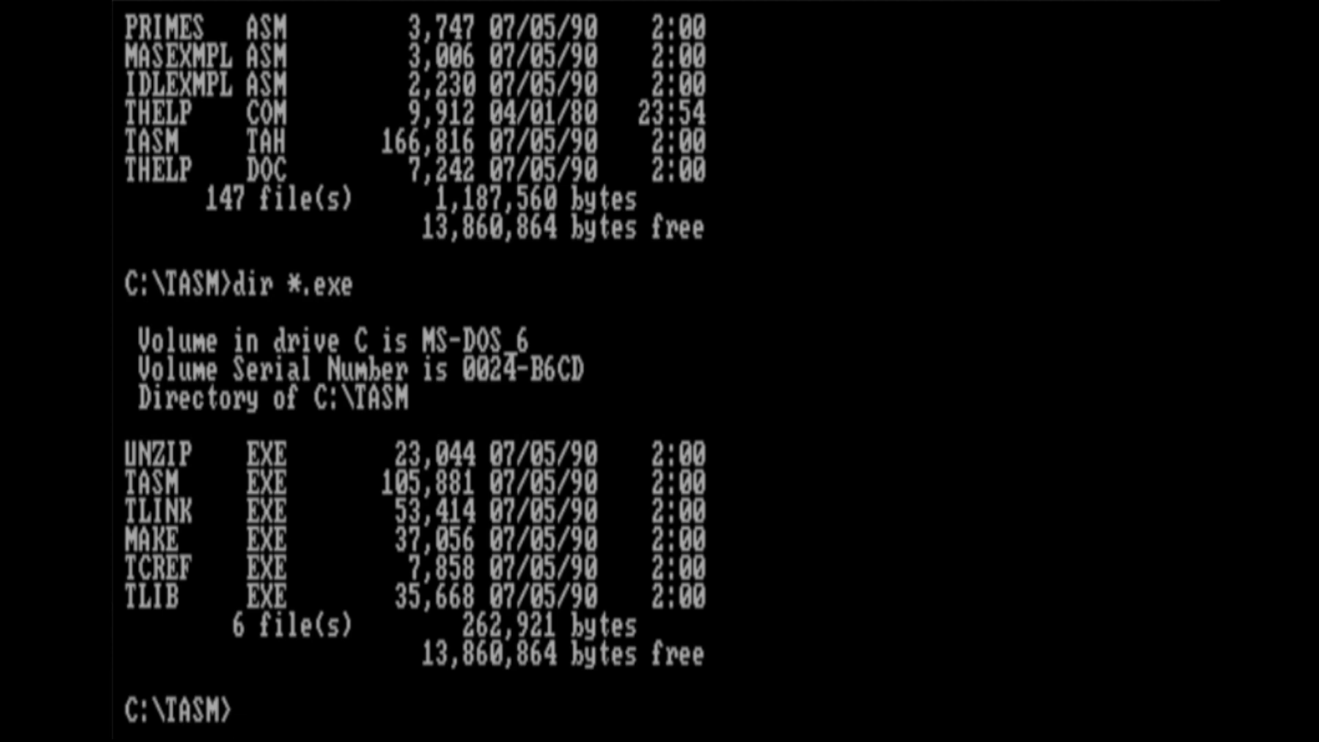
# Start a new source file with edit hello.asm at the C:\TASM prompt.
pyautogui.write('e')
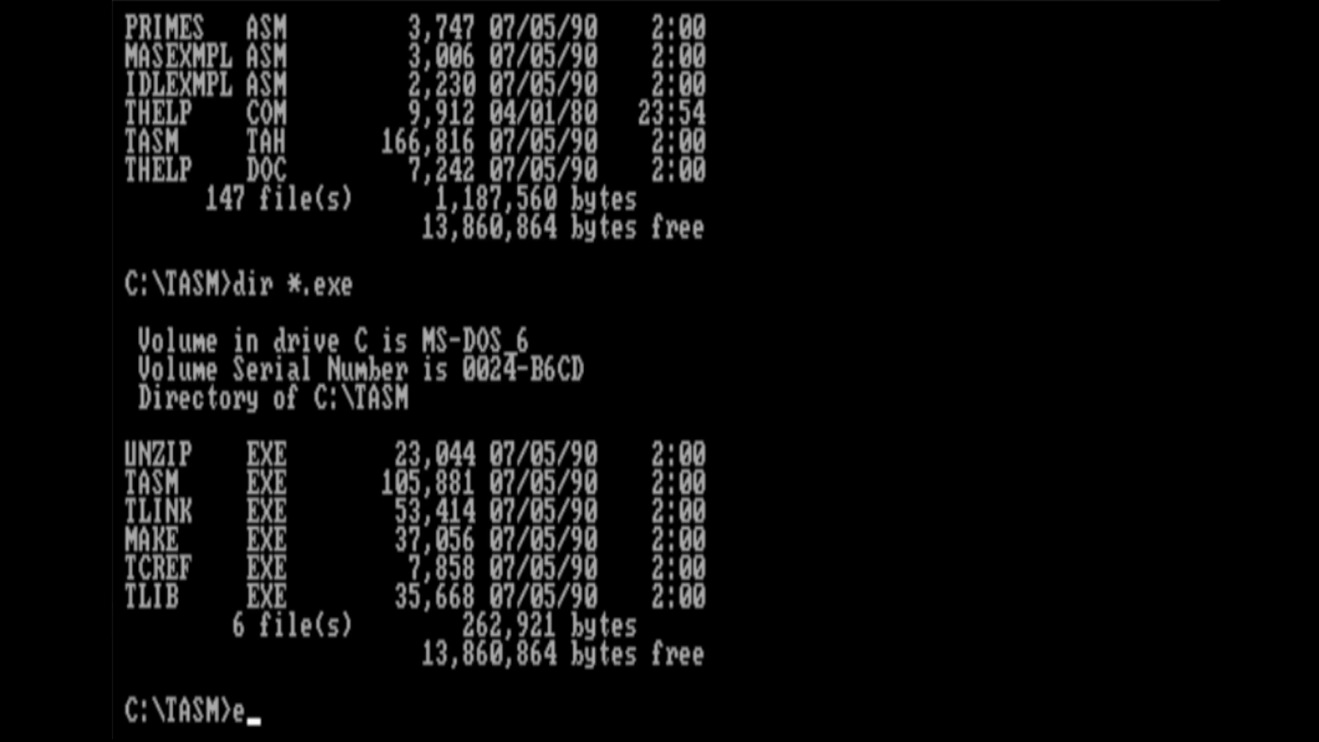
pyautogui.write('dit he')
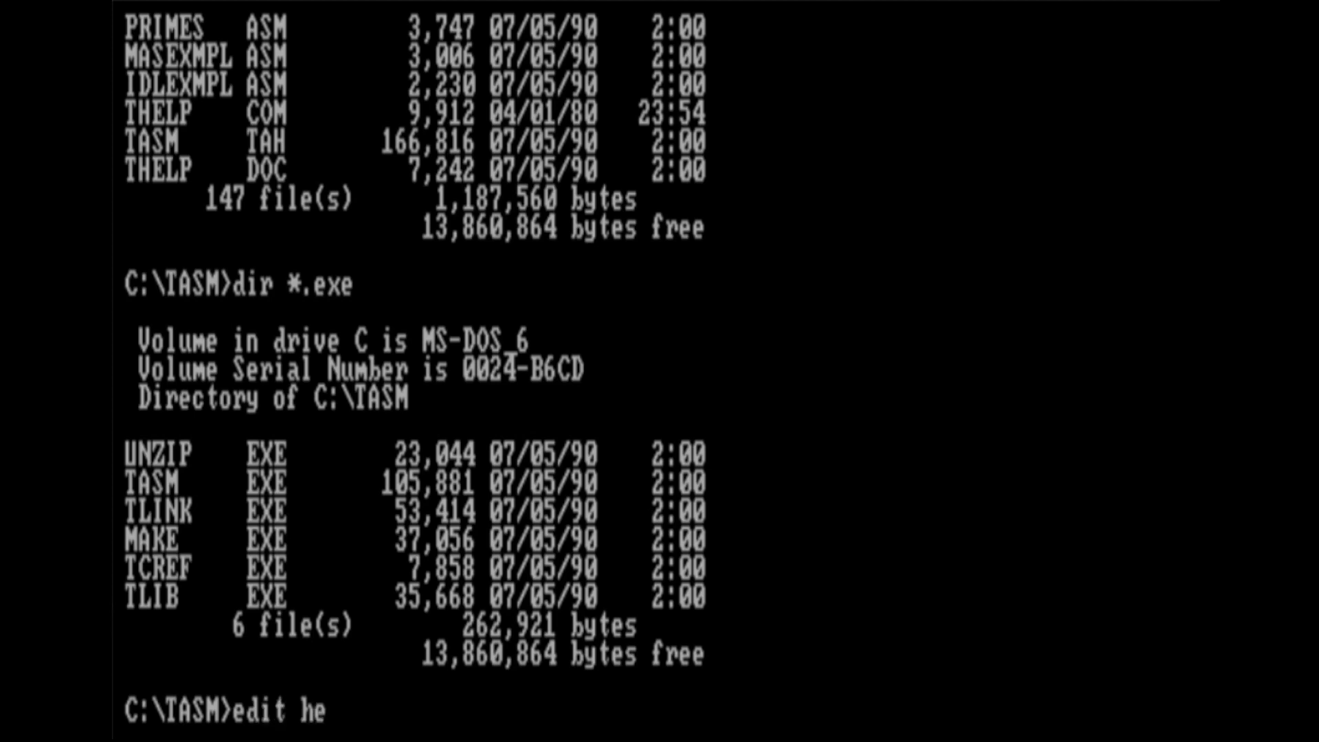
pyautogui.write('llo.asm')
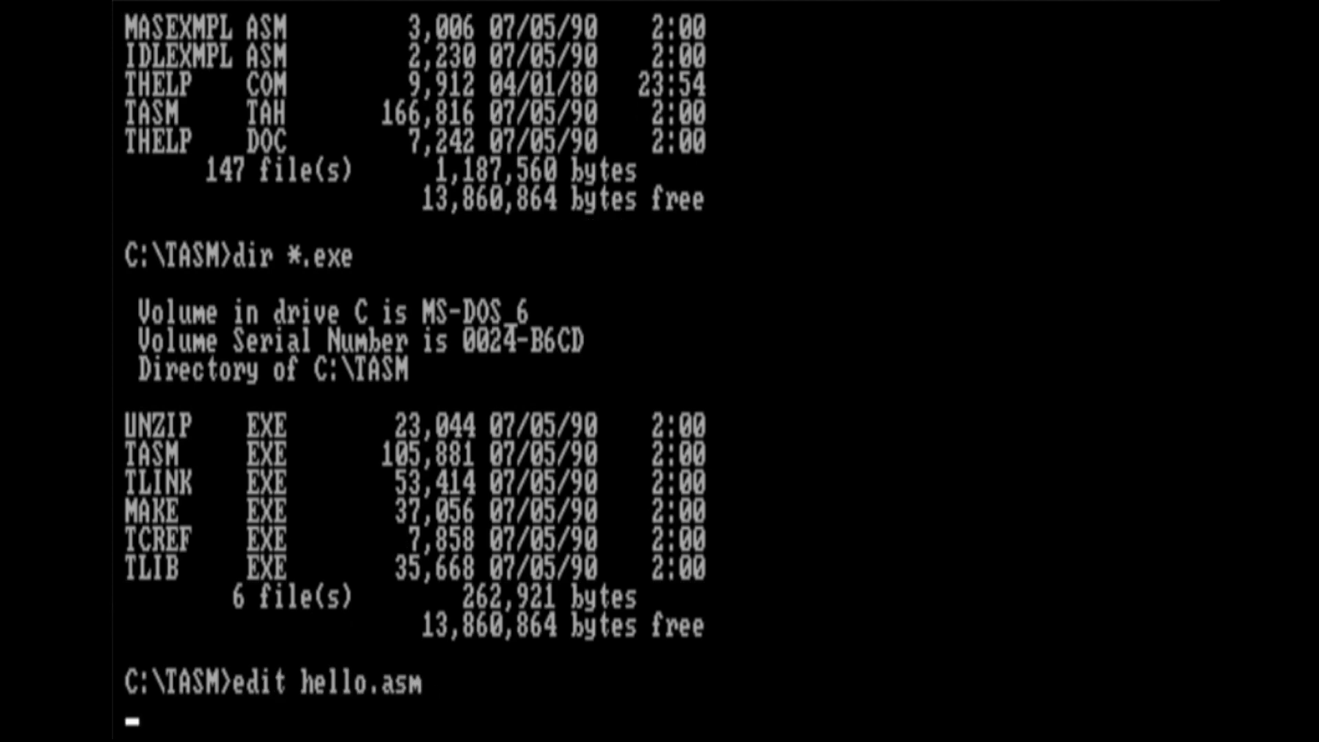